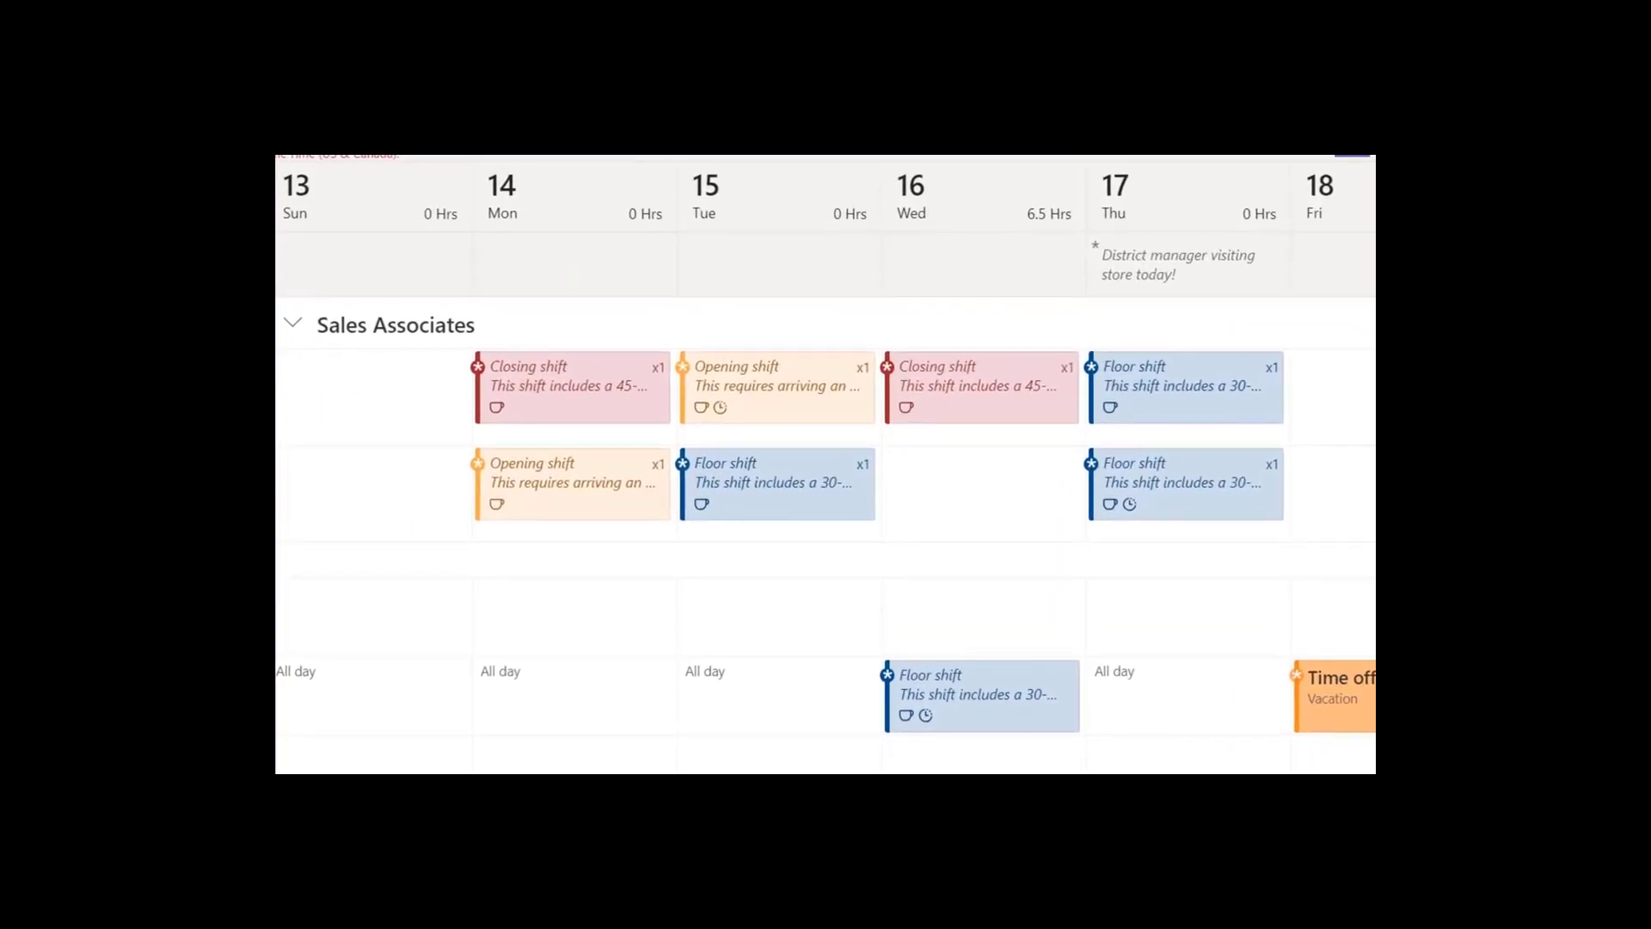
Go to Shifts to see the list of available team schedules.
{"action": "left_click", "coordinate": [303, 486]}
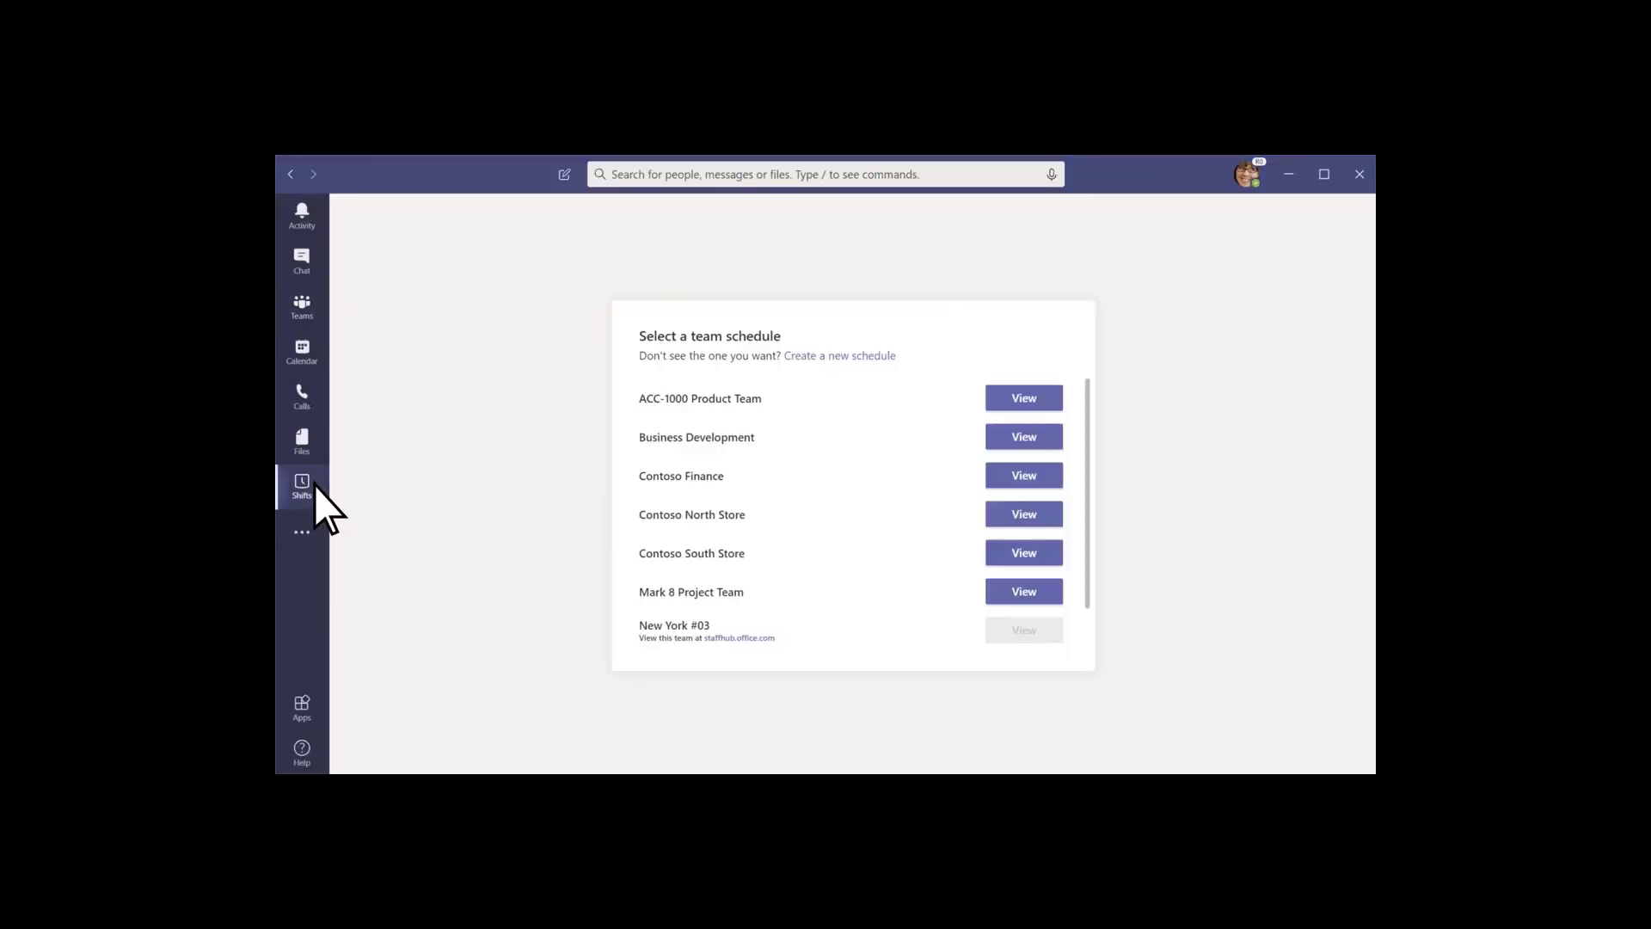
Create a new Contoso East Store schedule set to Pacific Time (US & Canada).
{"action": "left_click", "coordinate": [839, 354]}
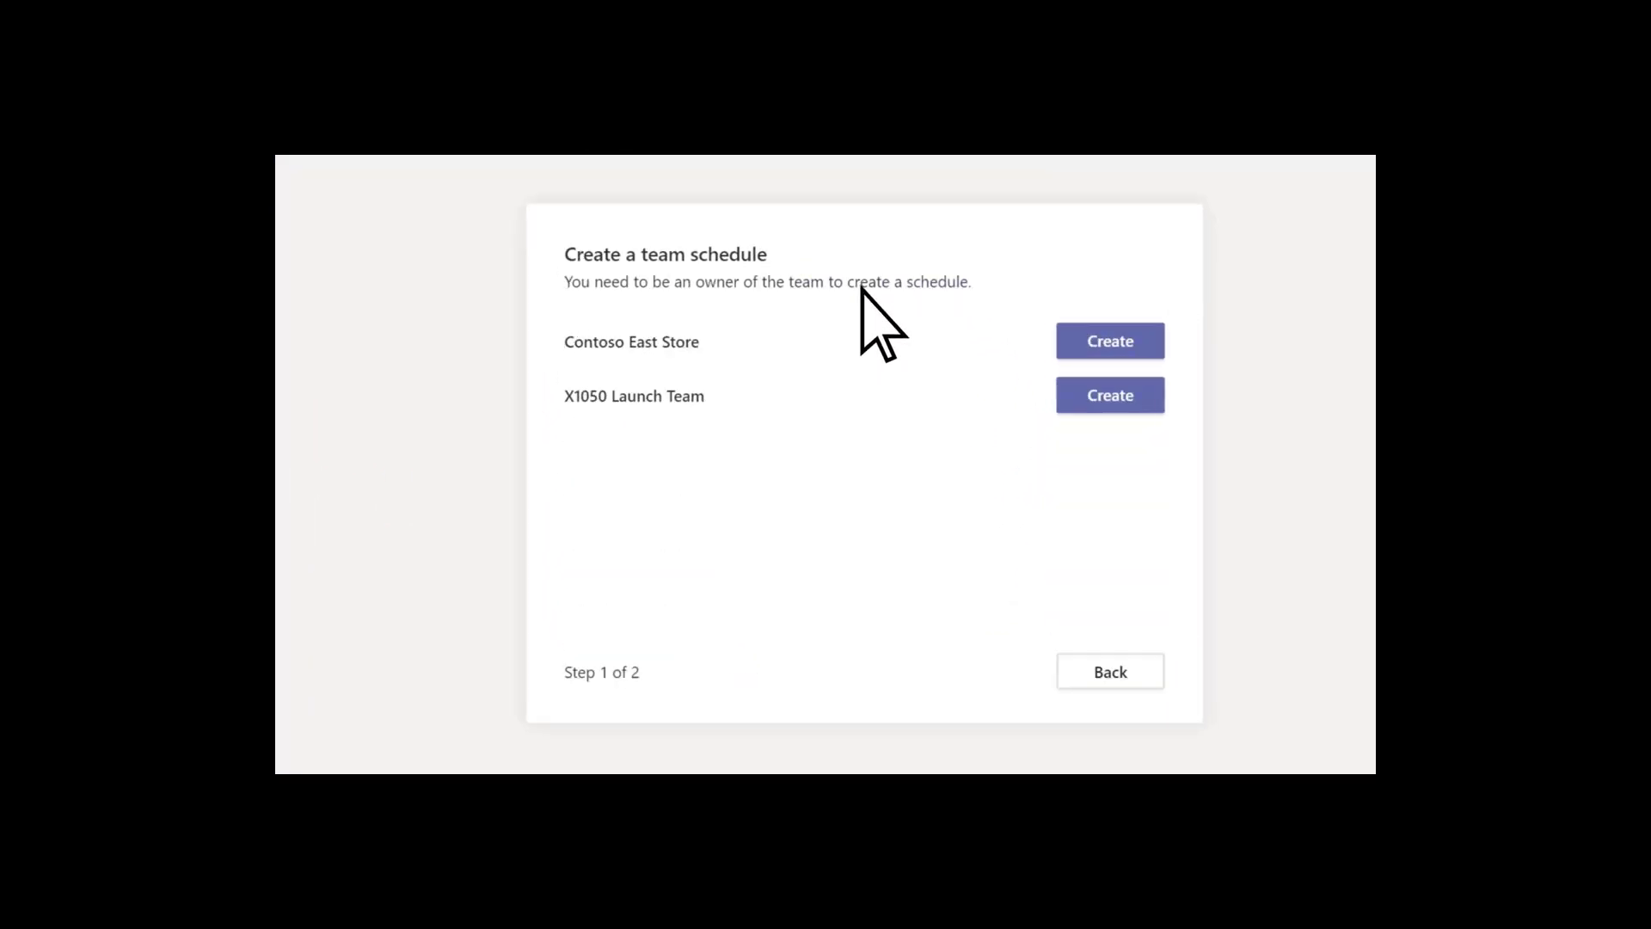
{"action": "left_click", "coordinate": [1110, 340]}
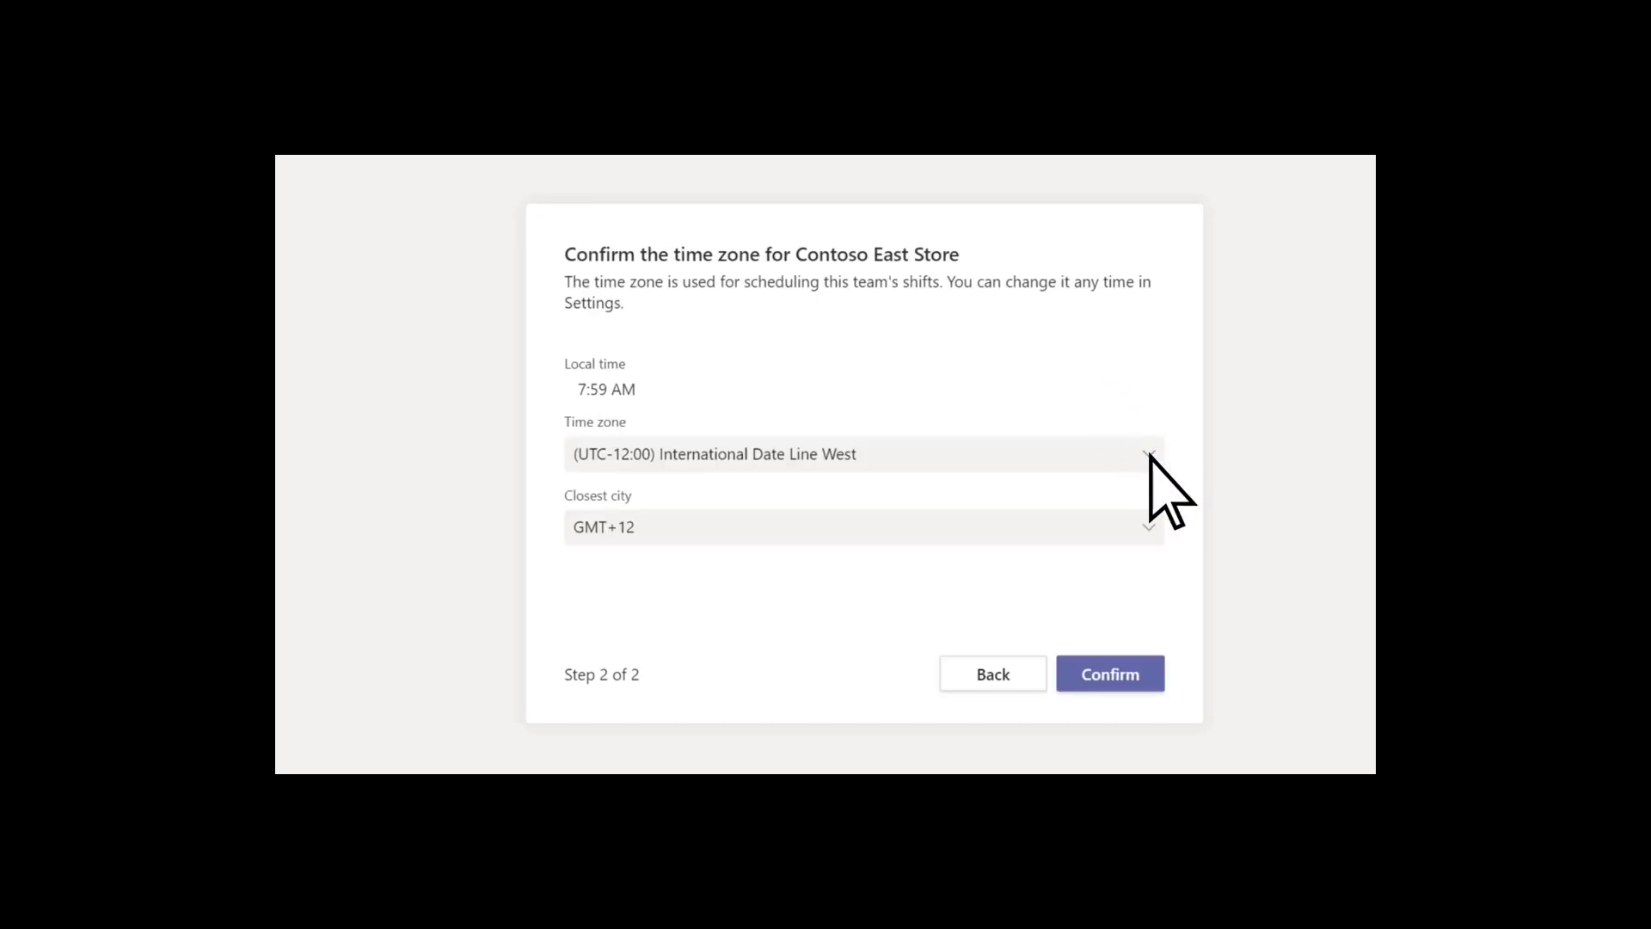
{"action": "left_click", "coordinate": [1147, 454]}
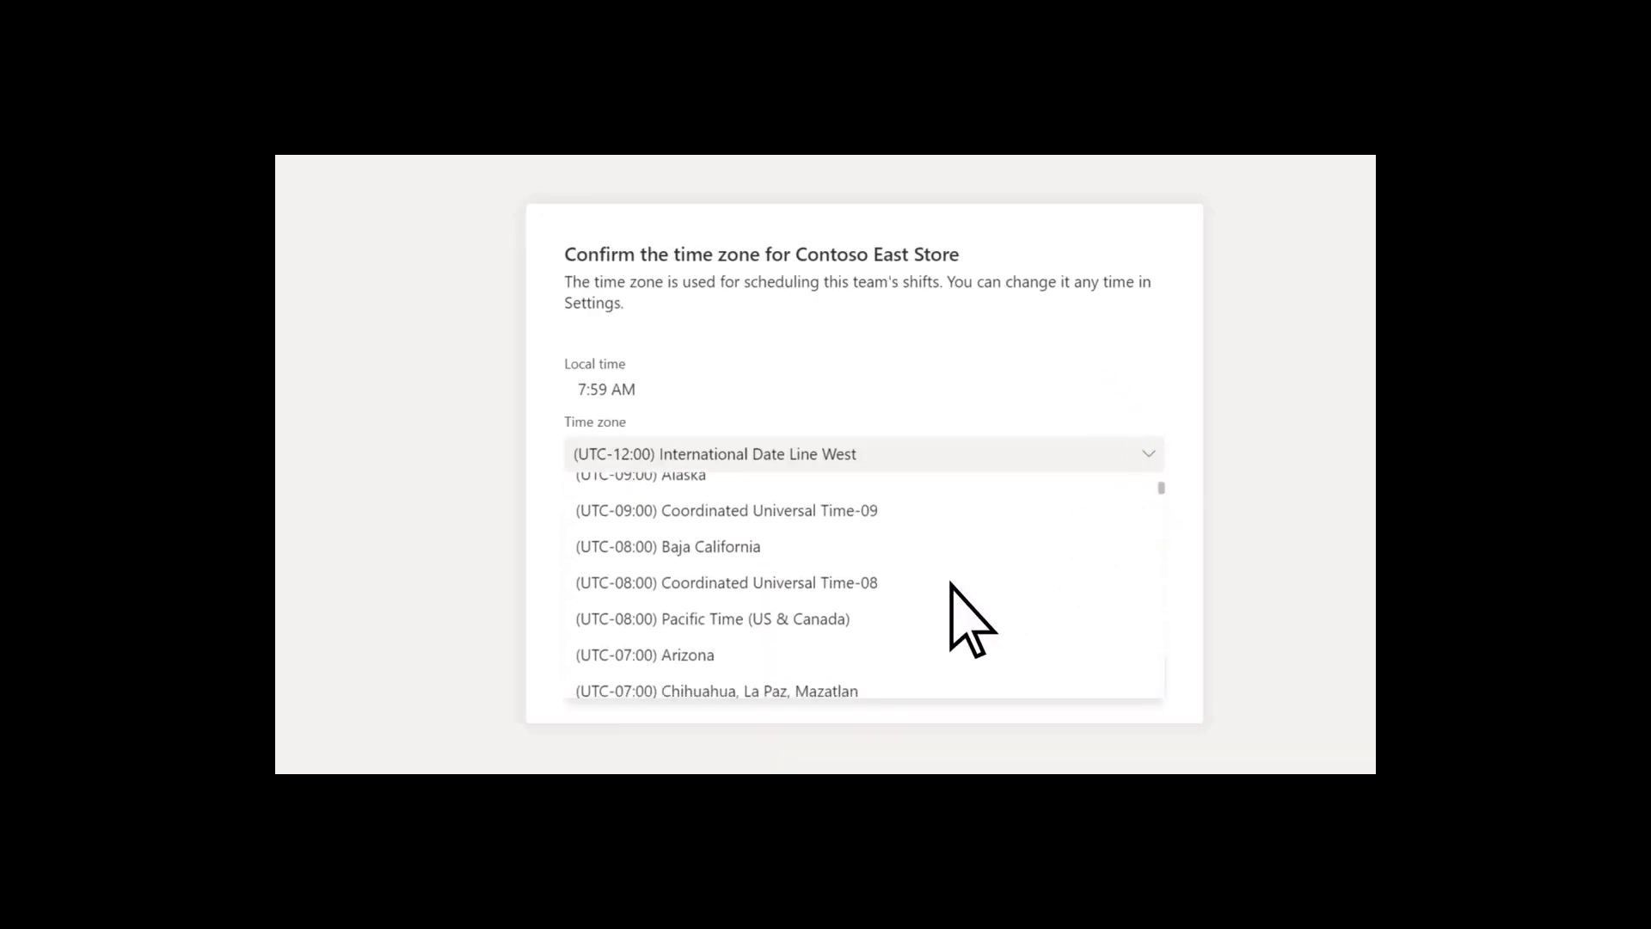
{"action": "left_click", "coordinate": [712, 617]}
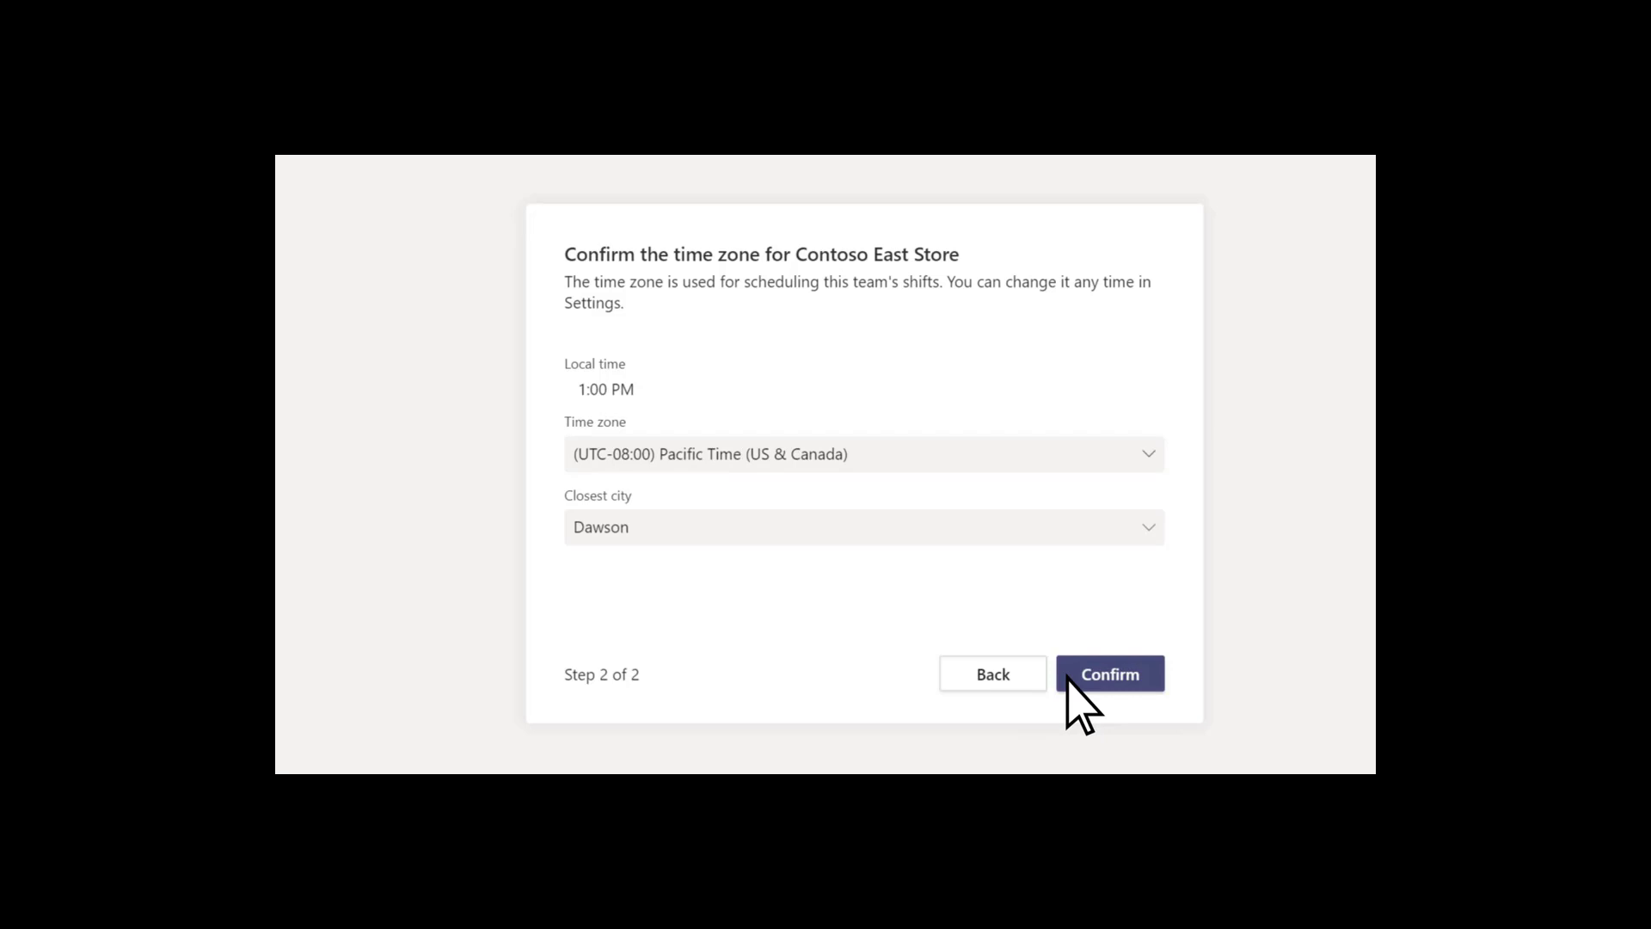
{"action": "left_click", "coordinate": [1109, 674]}
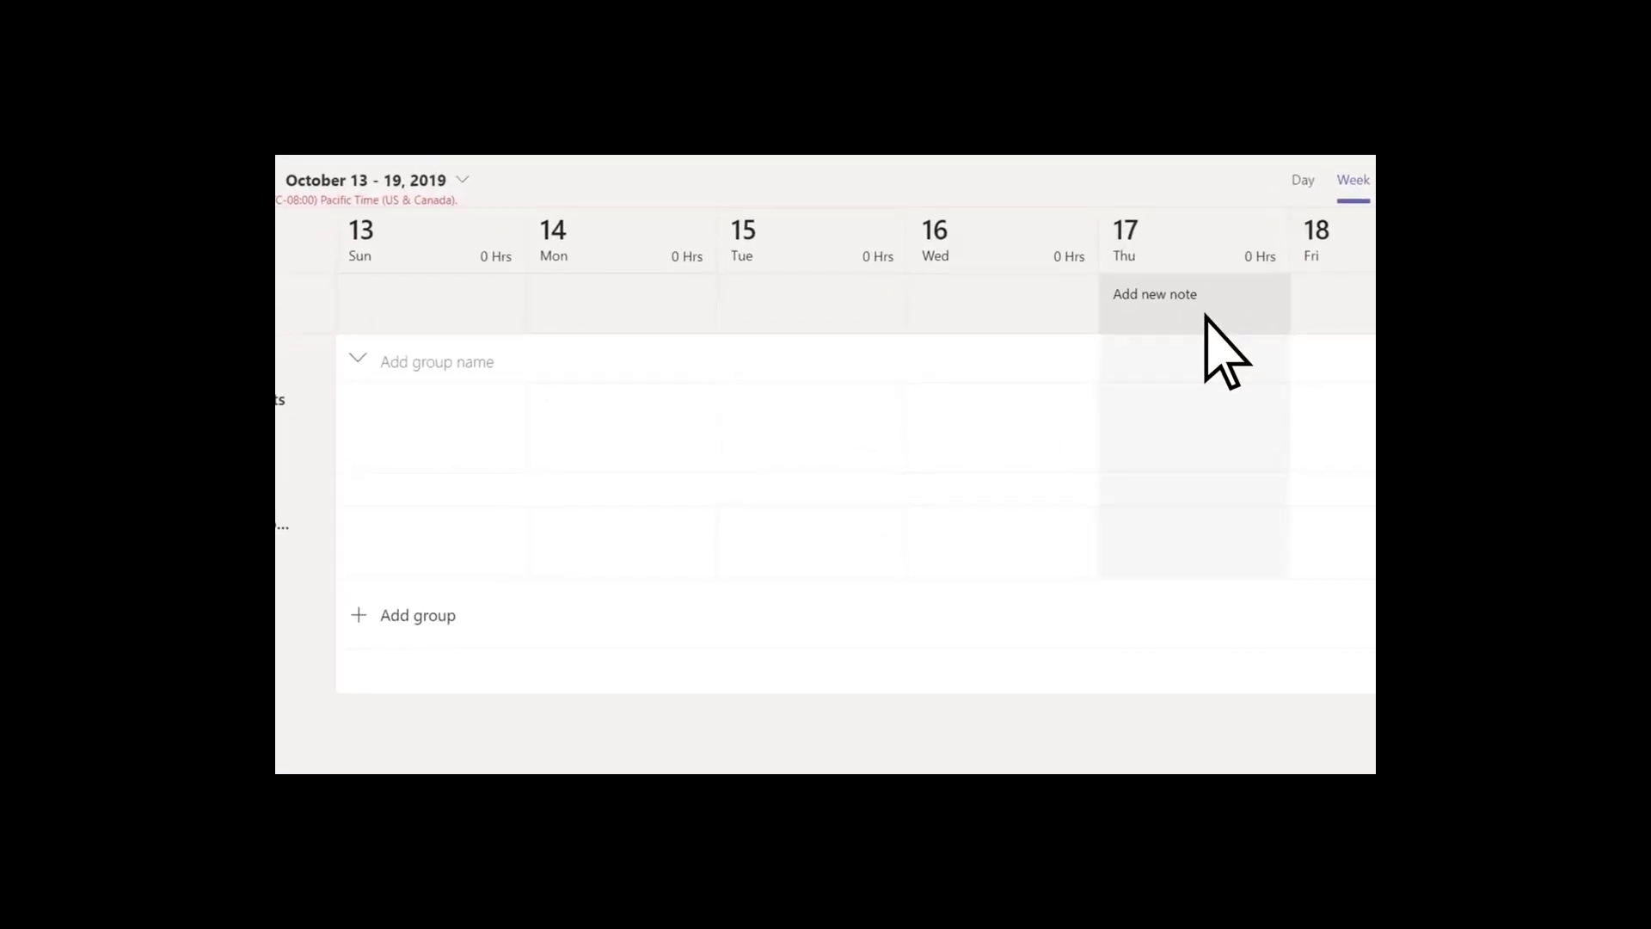
Add Thursday's 'District manager visiting store today!' note and name the group Sales Associates with its members.
{"action": "type", "text": "District manager visiting store today!"}
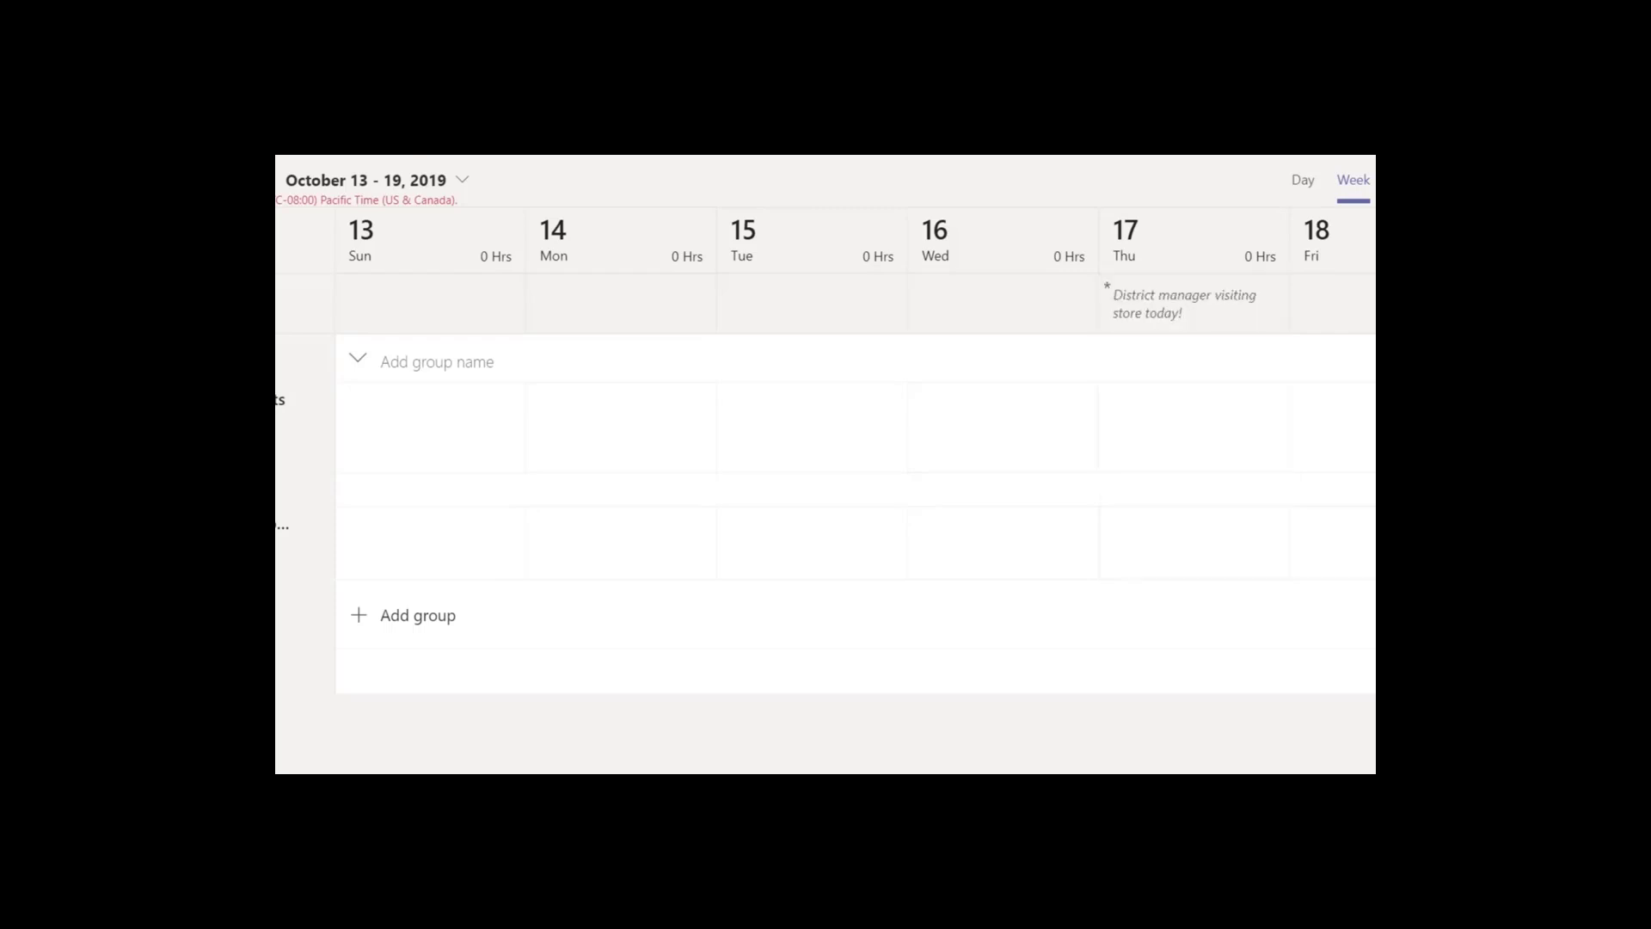
{"action": "mouse_move", "coordinate": [523, 411]}
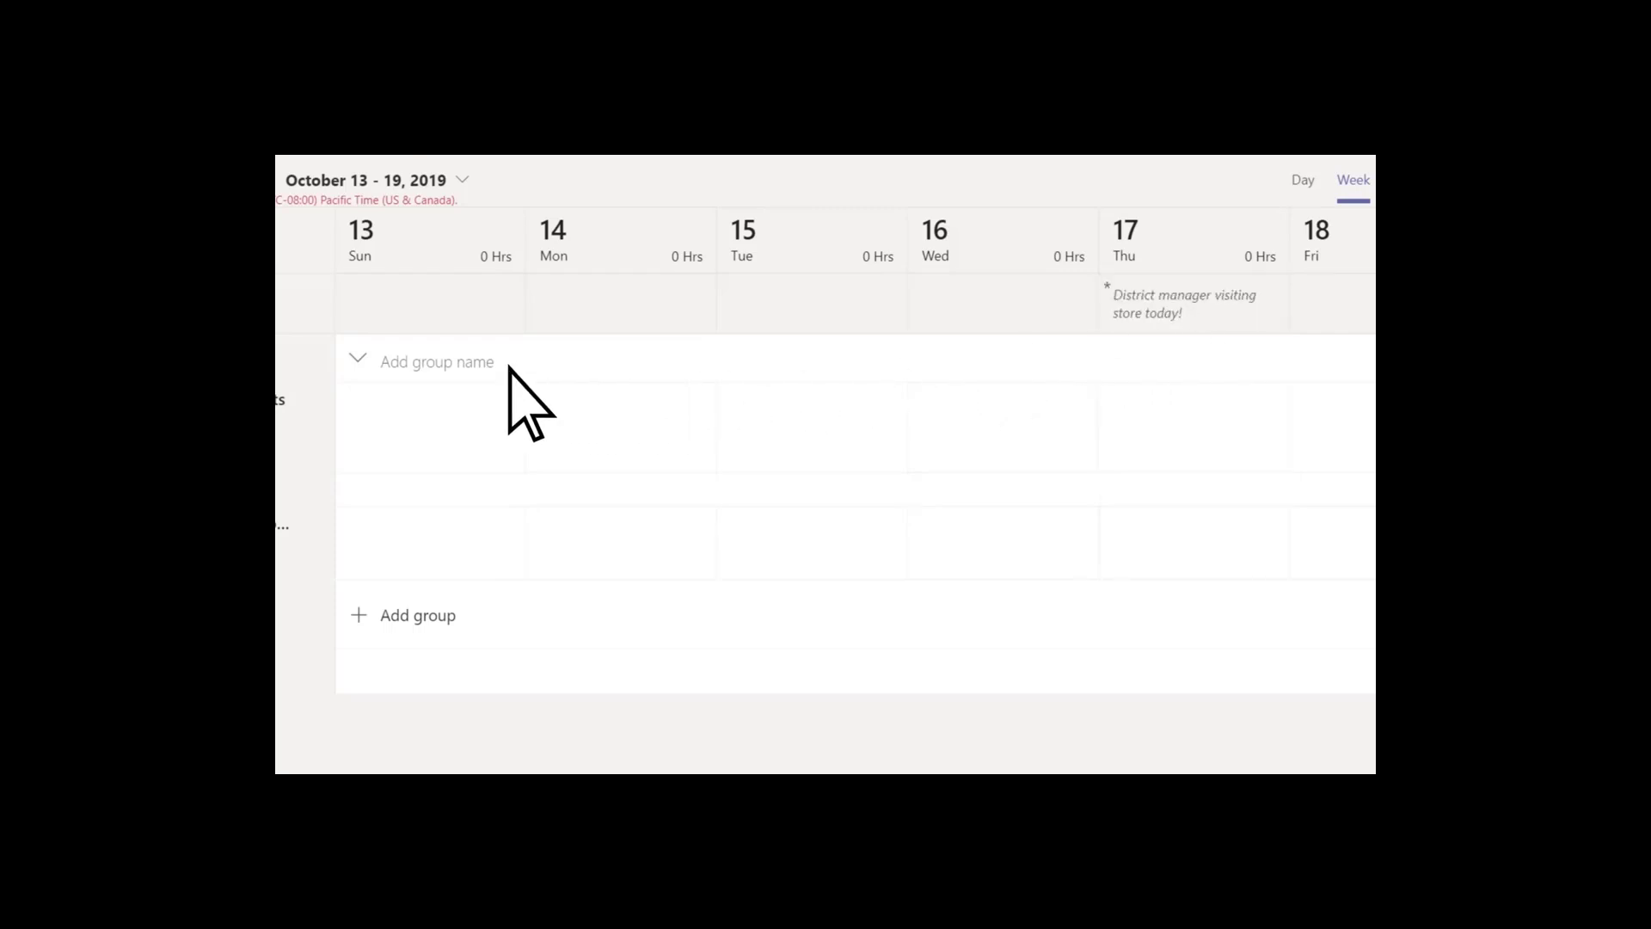
{"action": "type", "text": "Sales Associates"}
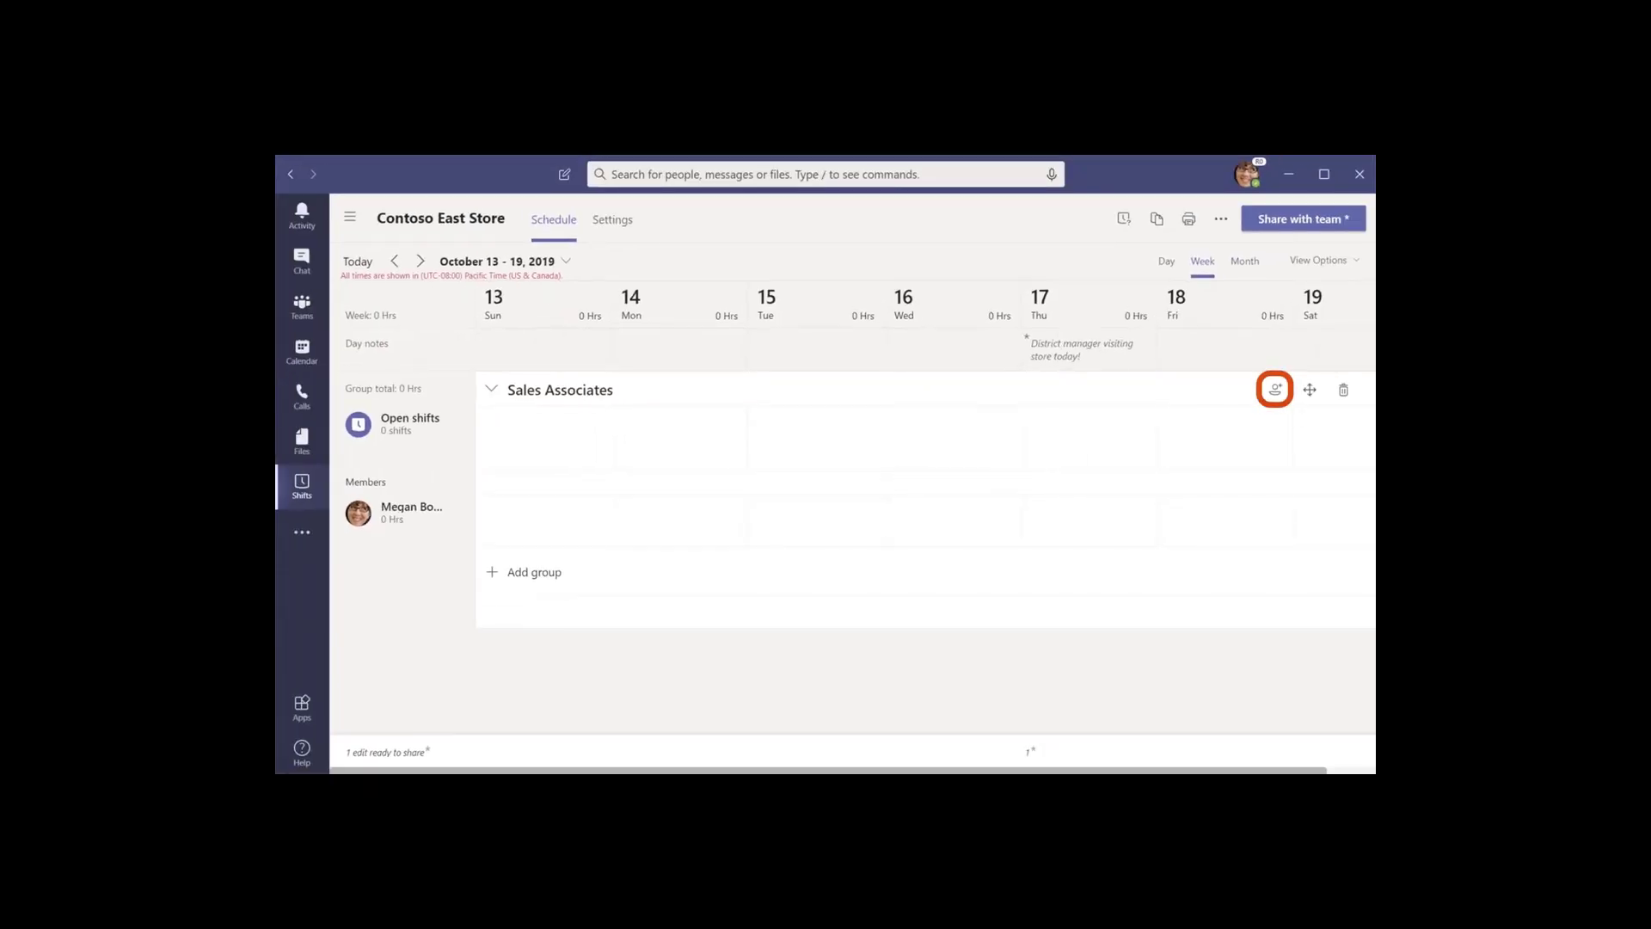
{"action": "left_click", "coordinate": [1273, 389]}
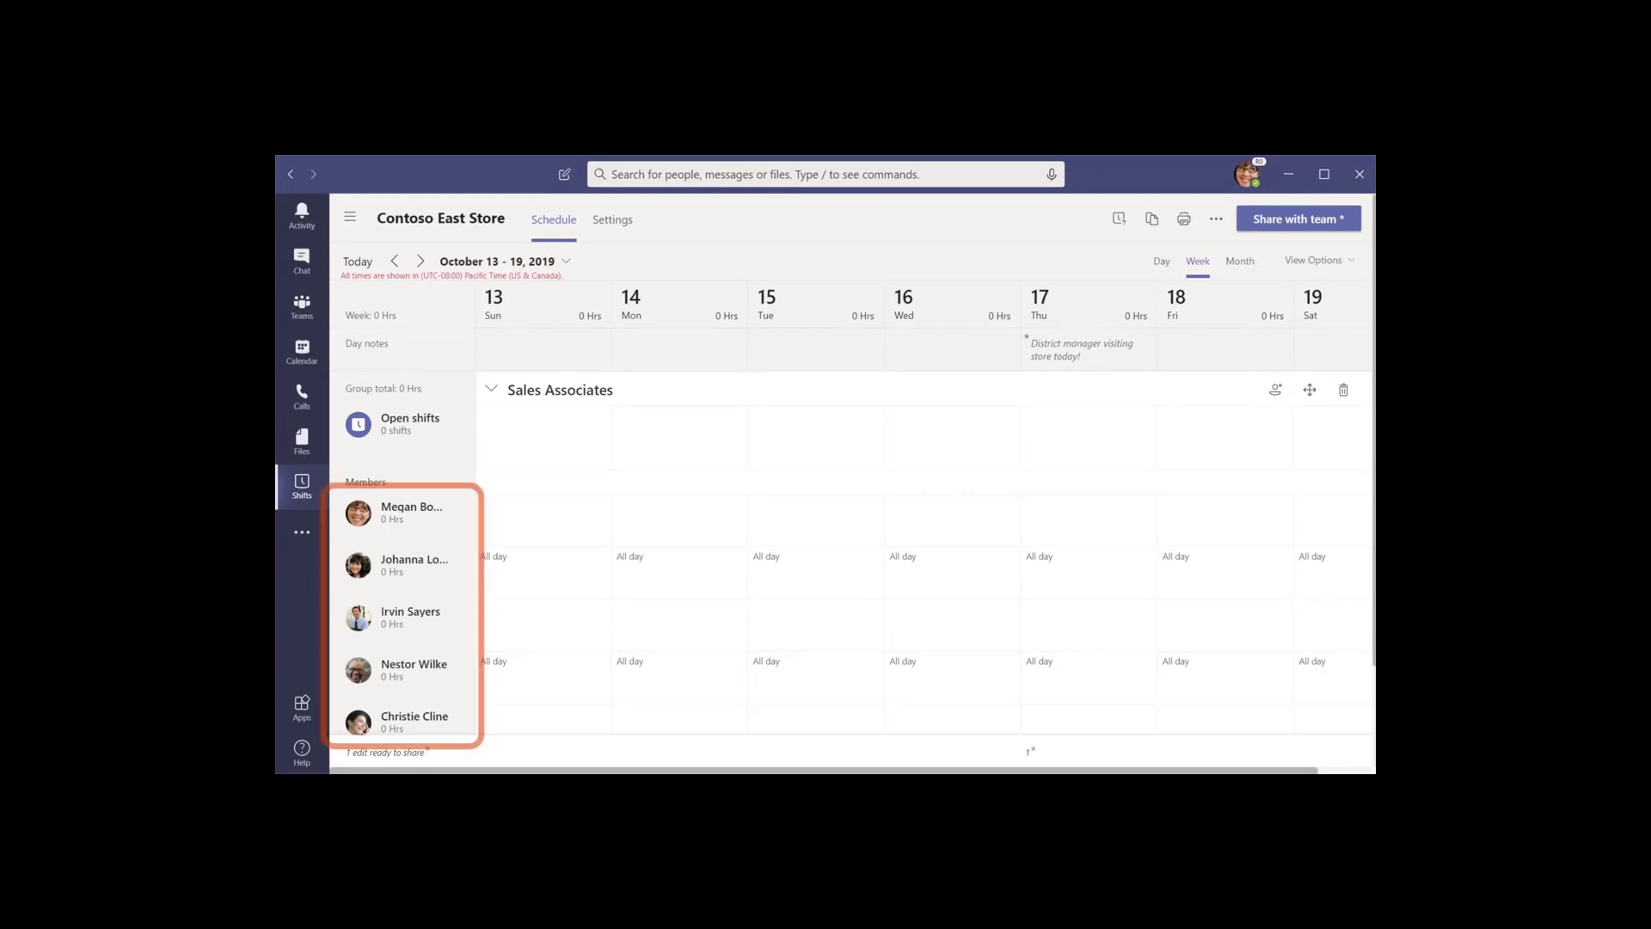
{"action": "mouse_move", "coordinate": [1111, 616]}
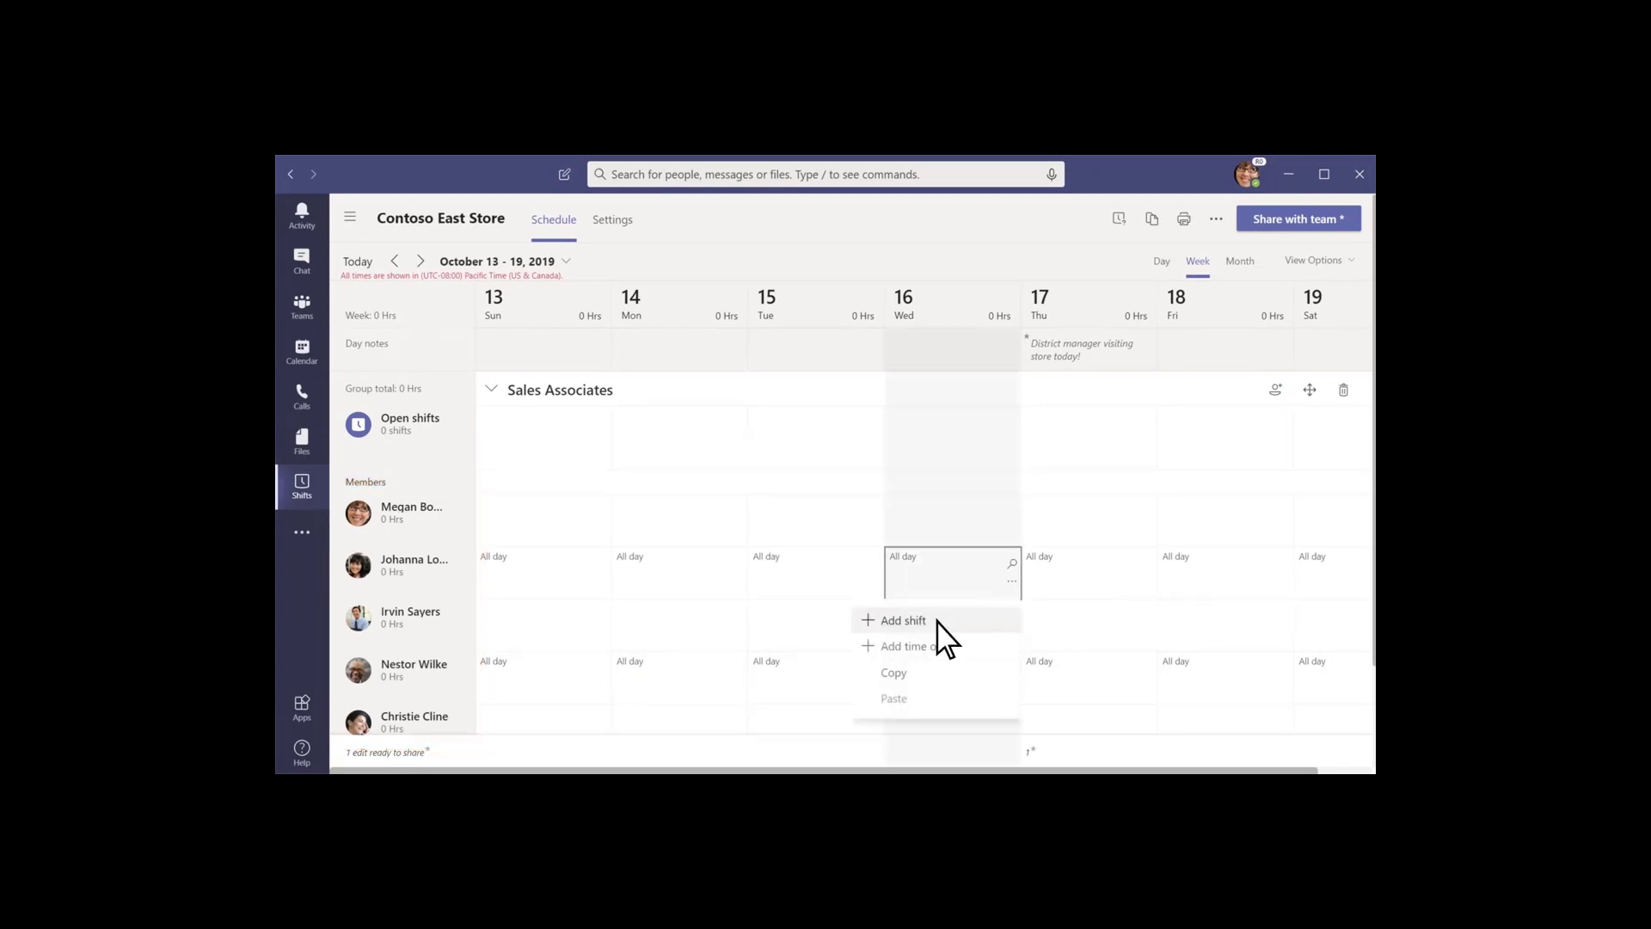
Add a 10 AM–5 PM Floor shift on Wednesday the 16th with Corporate training and Backroom stocking activities.
{"action": "left_click", "coordinate": [899, 619]}
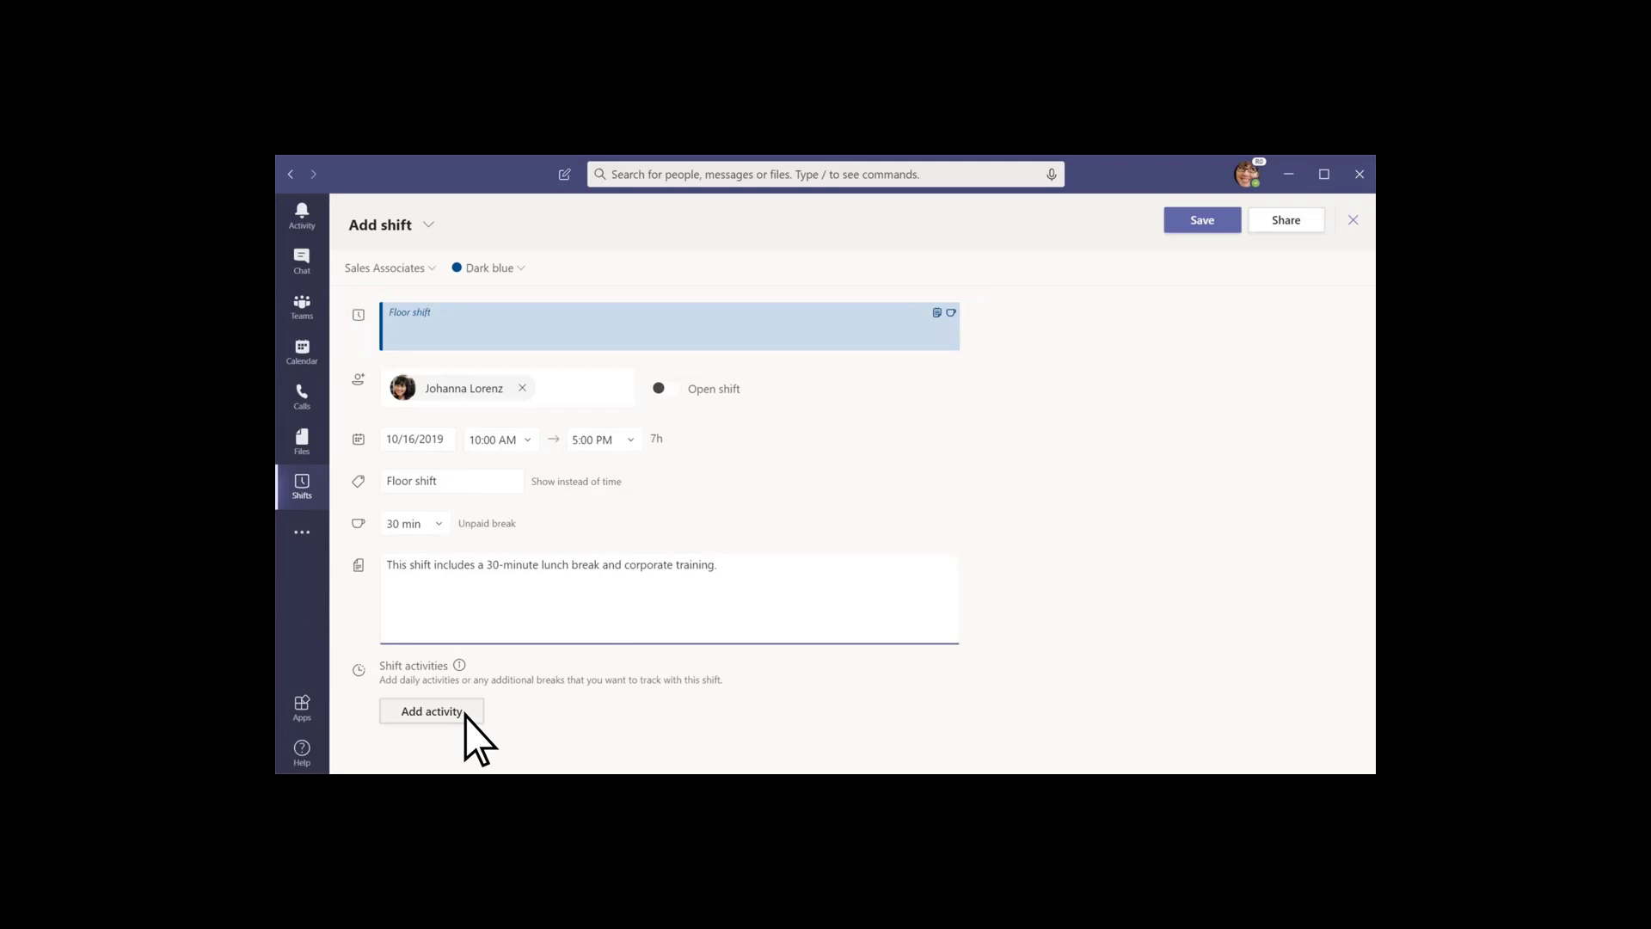
{"action": "left_click", "coordinate": [430, 711]}
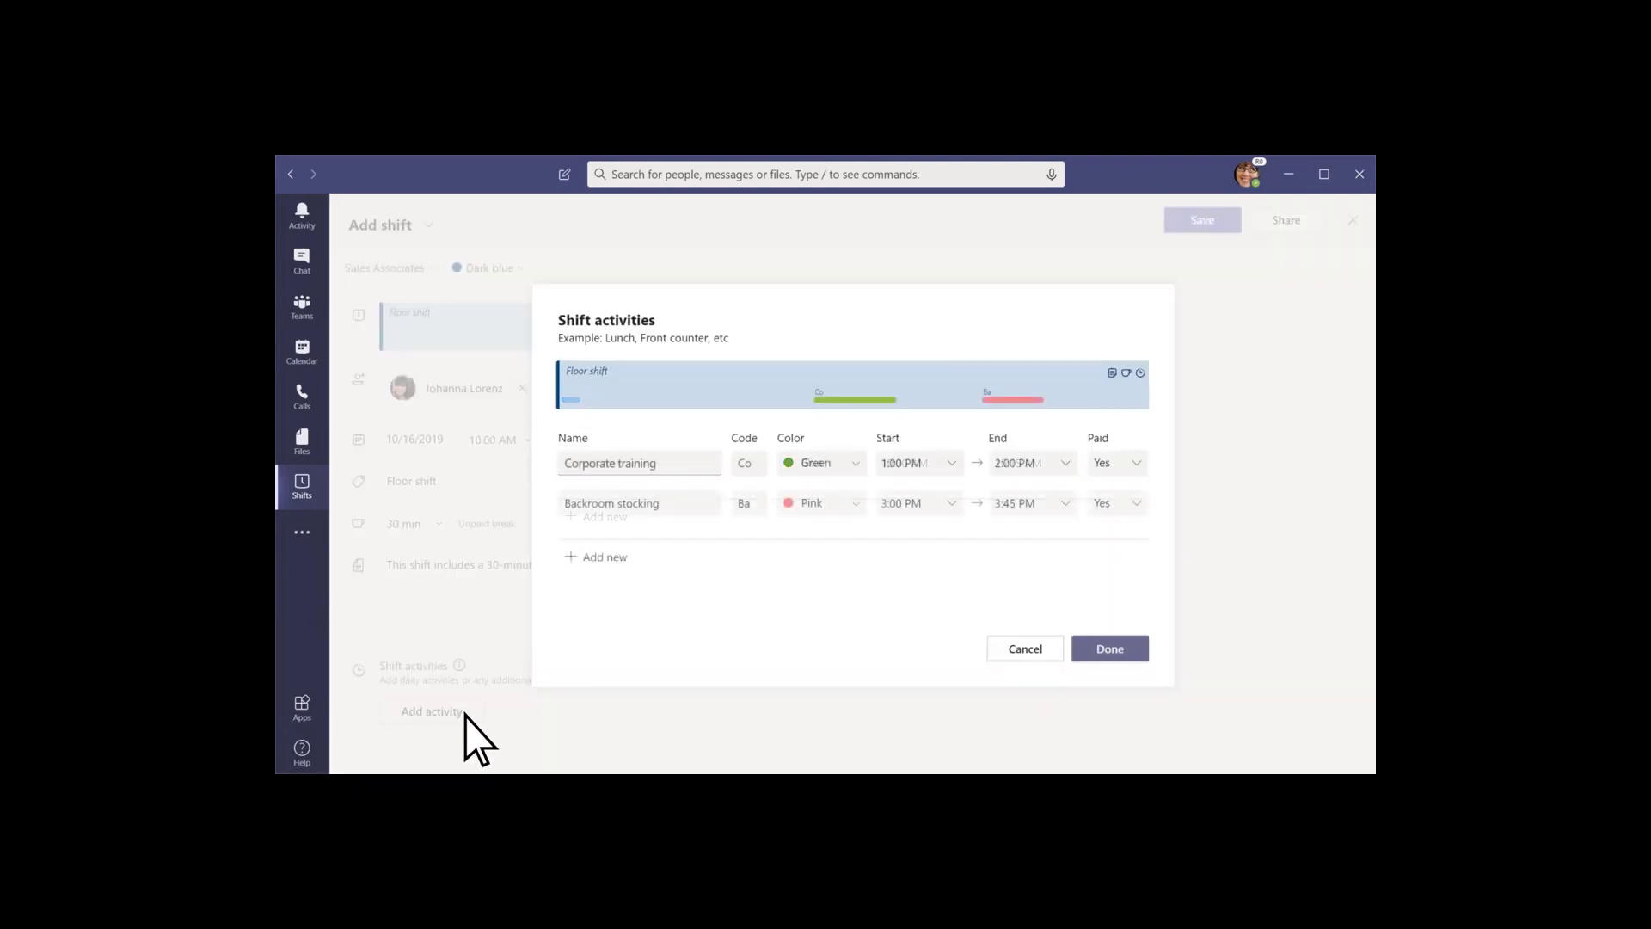
{"action": "left_click", "coordinate": [1109, 649]}
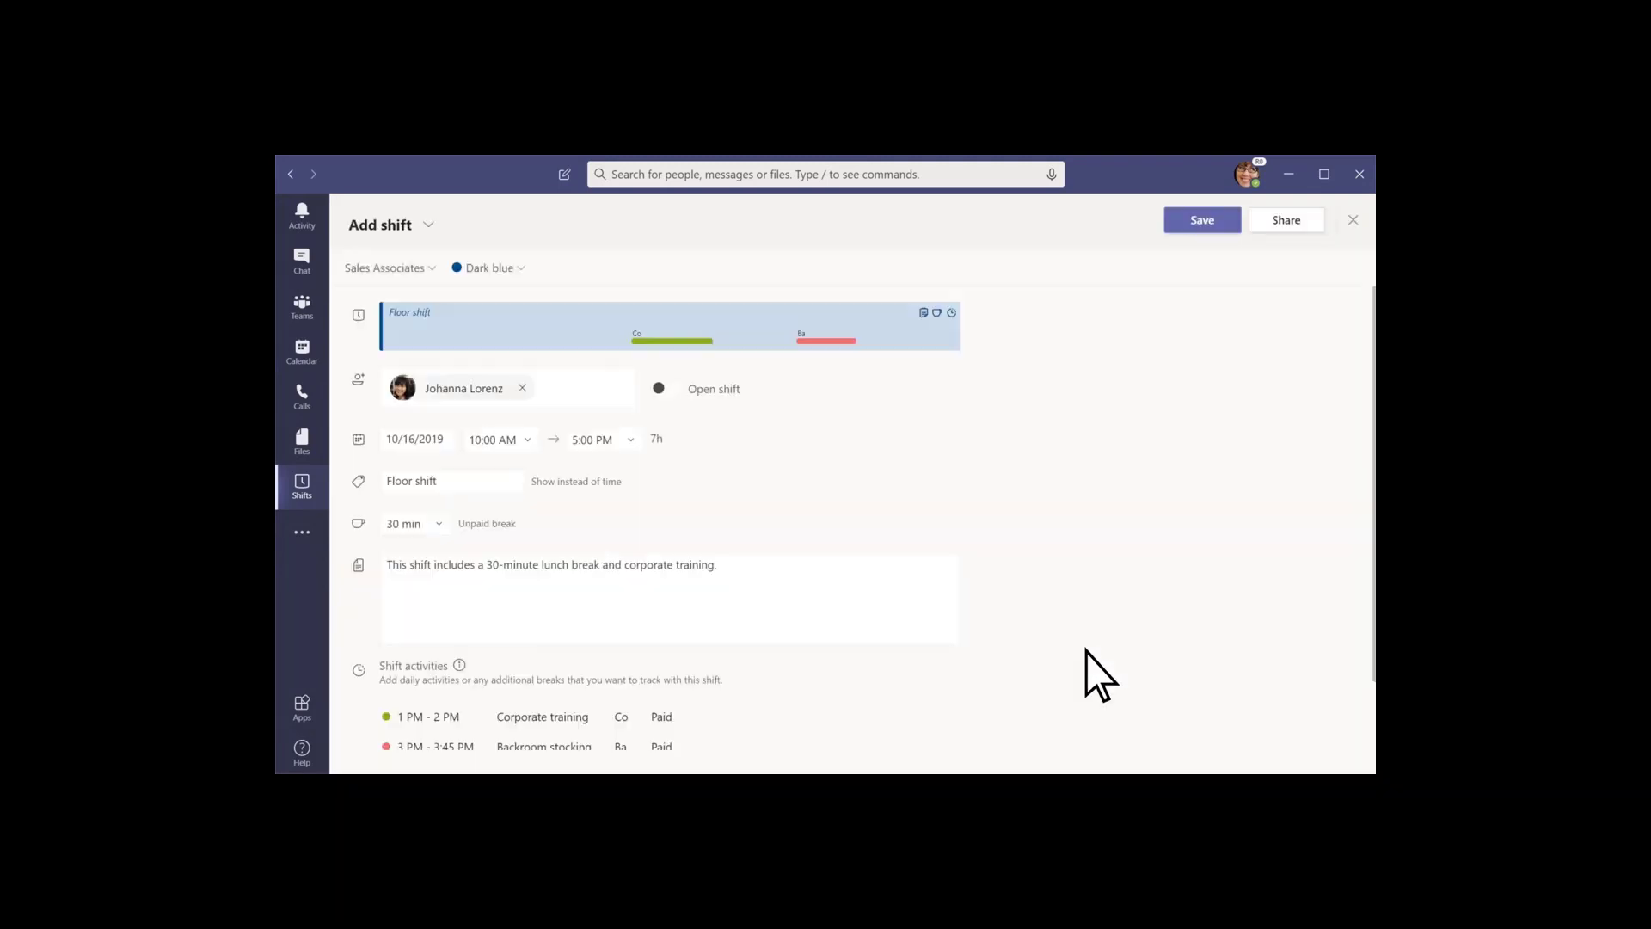
{"action": "scroll", "scroll_direction": "down", "scroll_amount": 3}
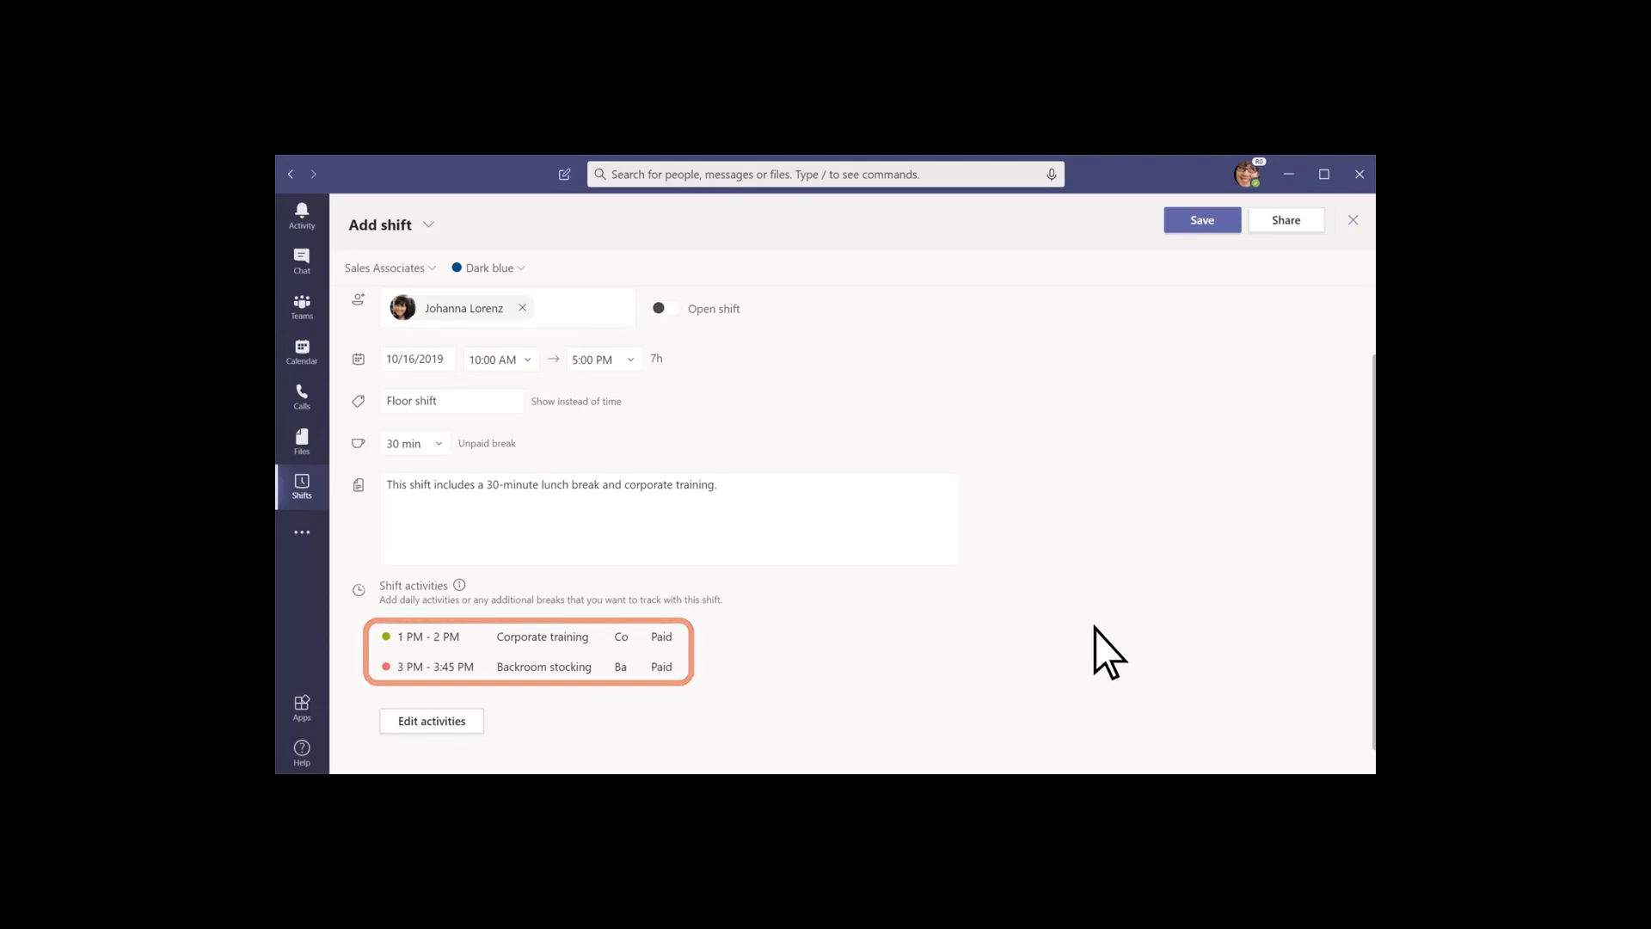
{"action": "left_click", "coordinate": [1199, 220]}
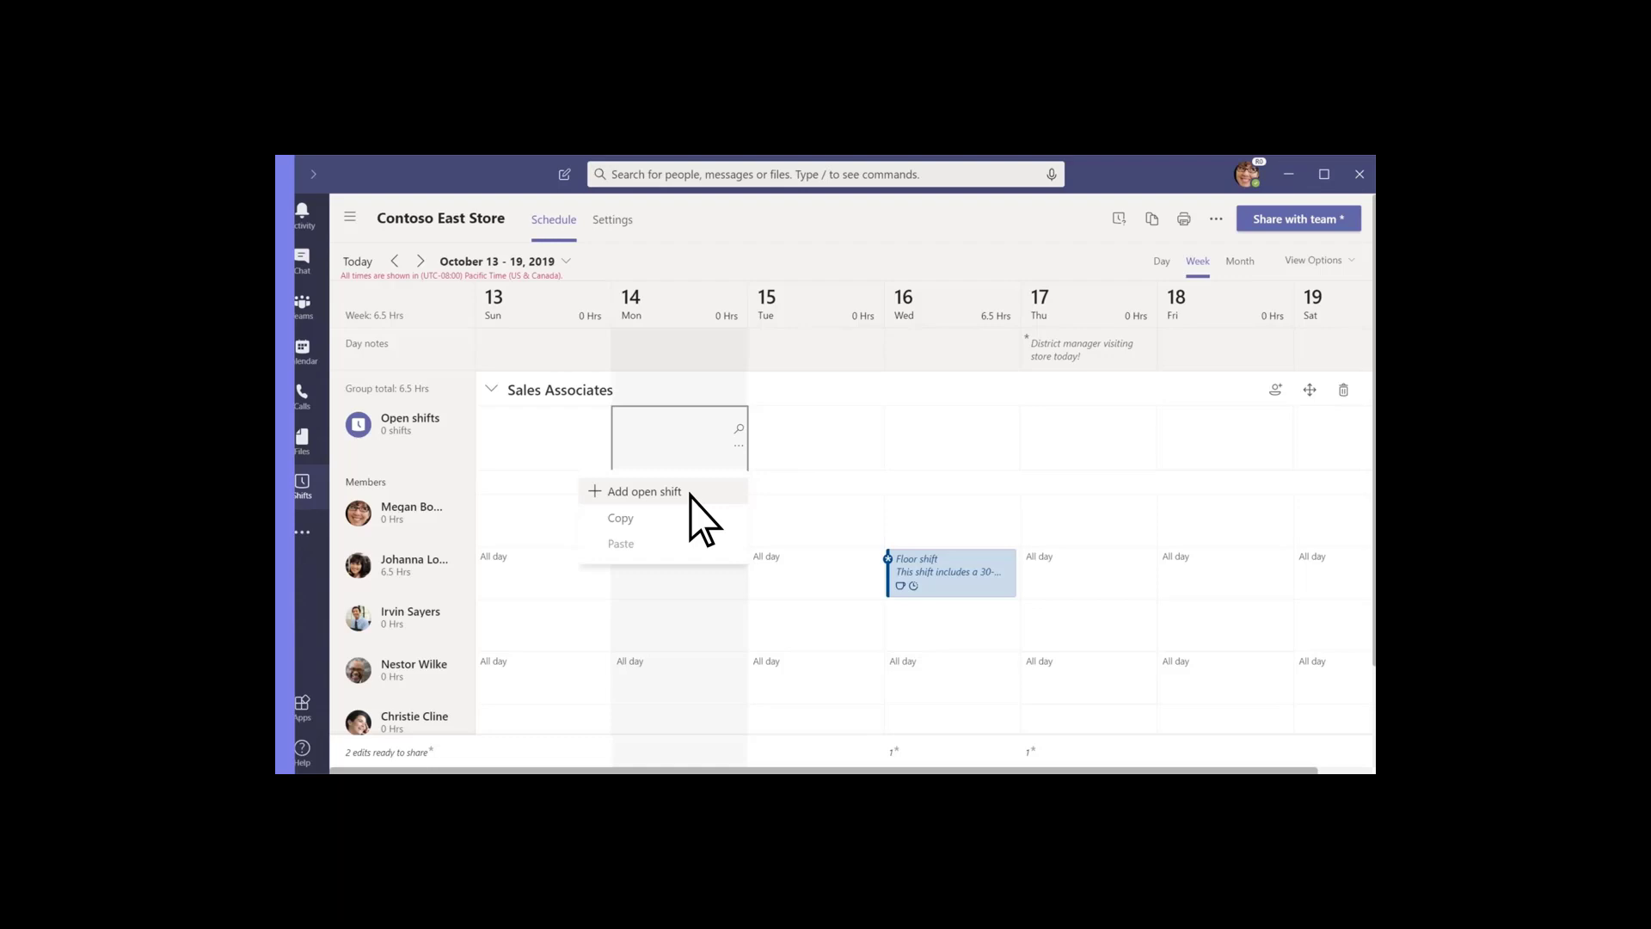
Add open shifts across the week starting Monday the 14th, plus a Friday vacation request.
{"action": "left_click", "coordinate": [621, 541]}
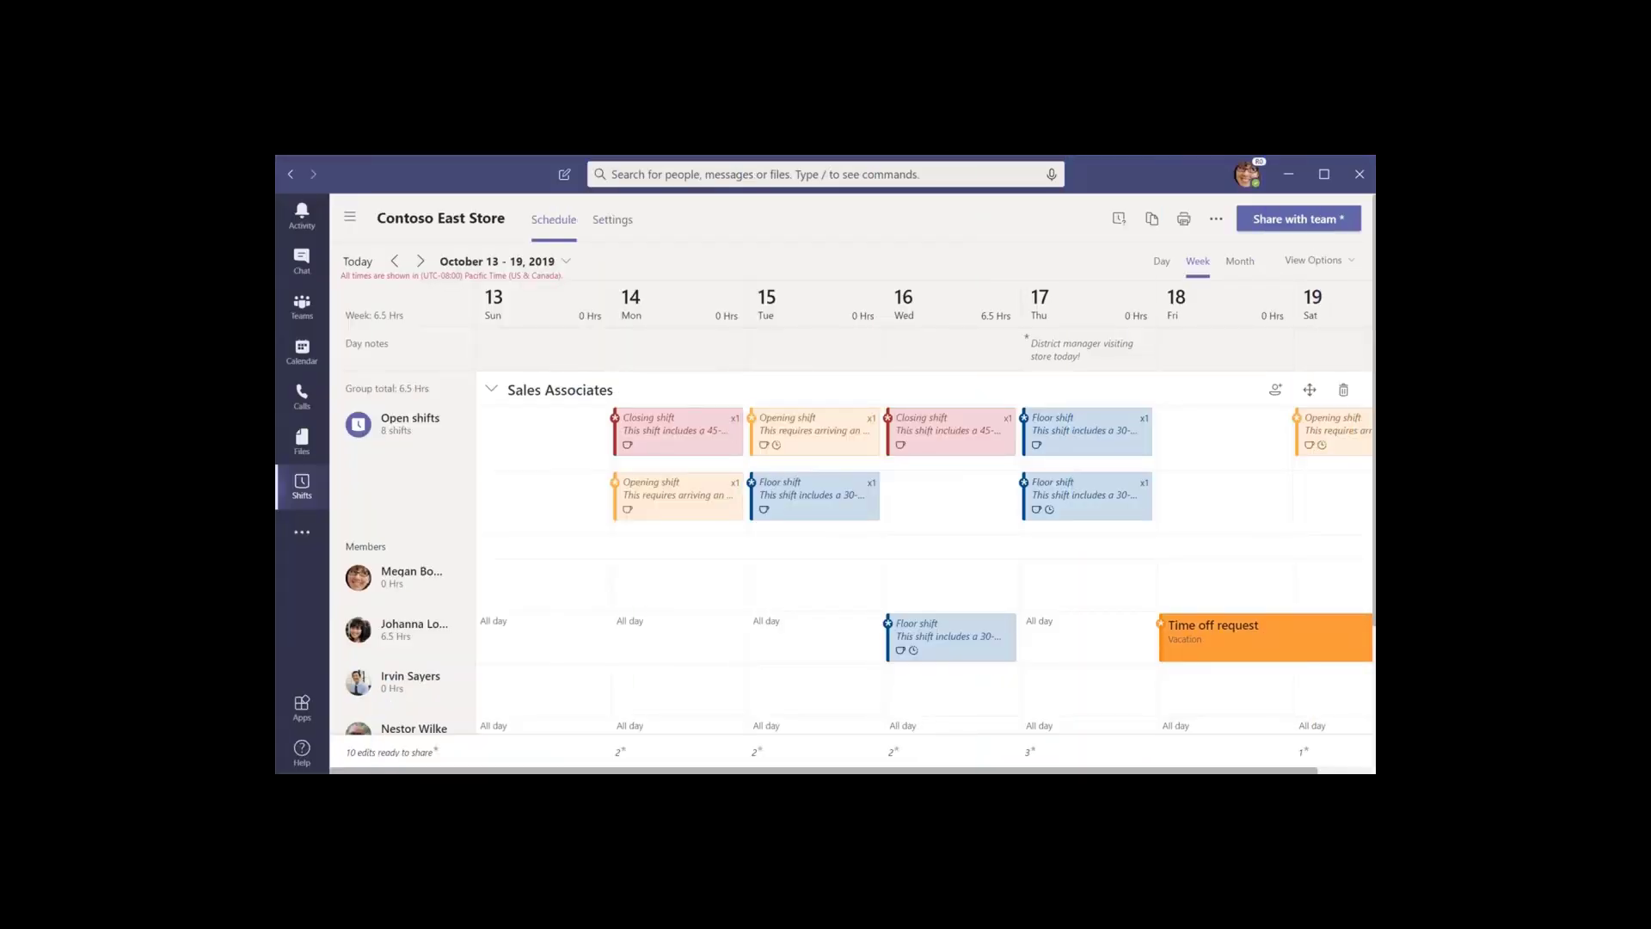
{"action": "left_click", "coordinate": [1264, 637]}
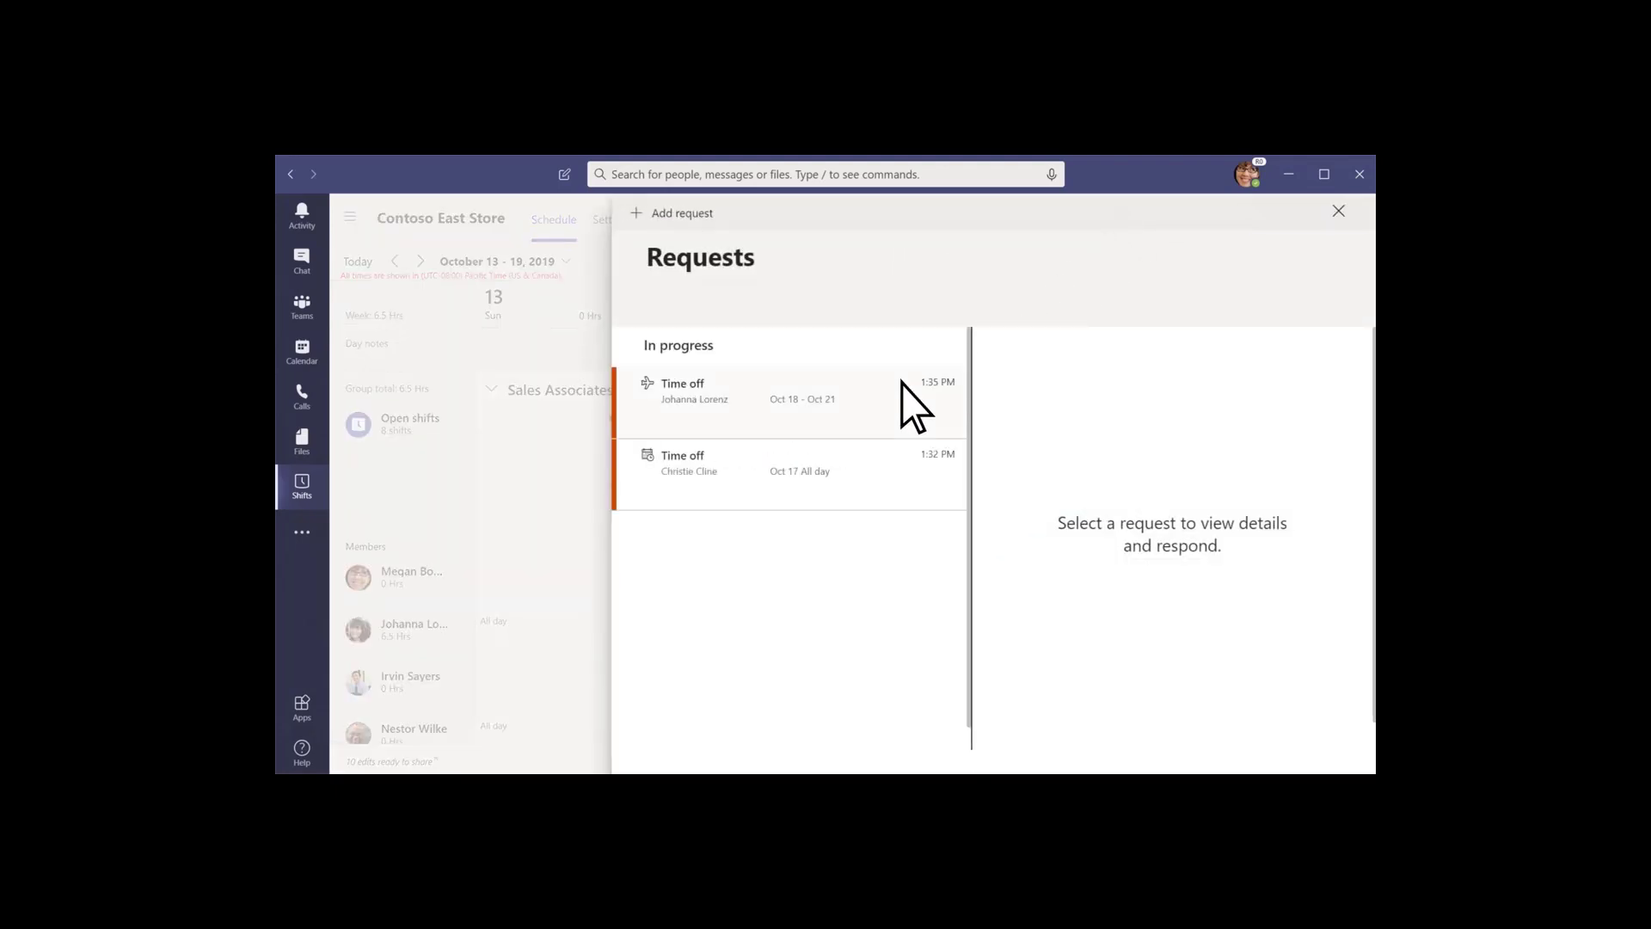
{"action": "left_click", "coordinate": [789, 390]}
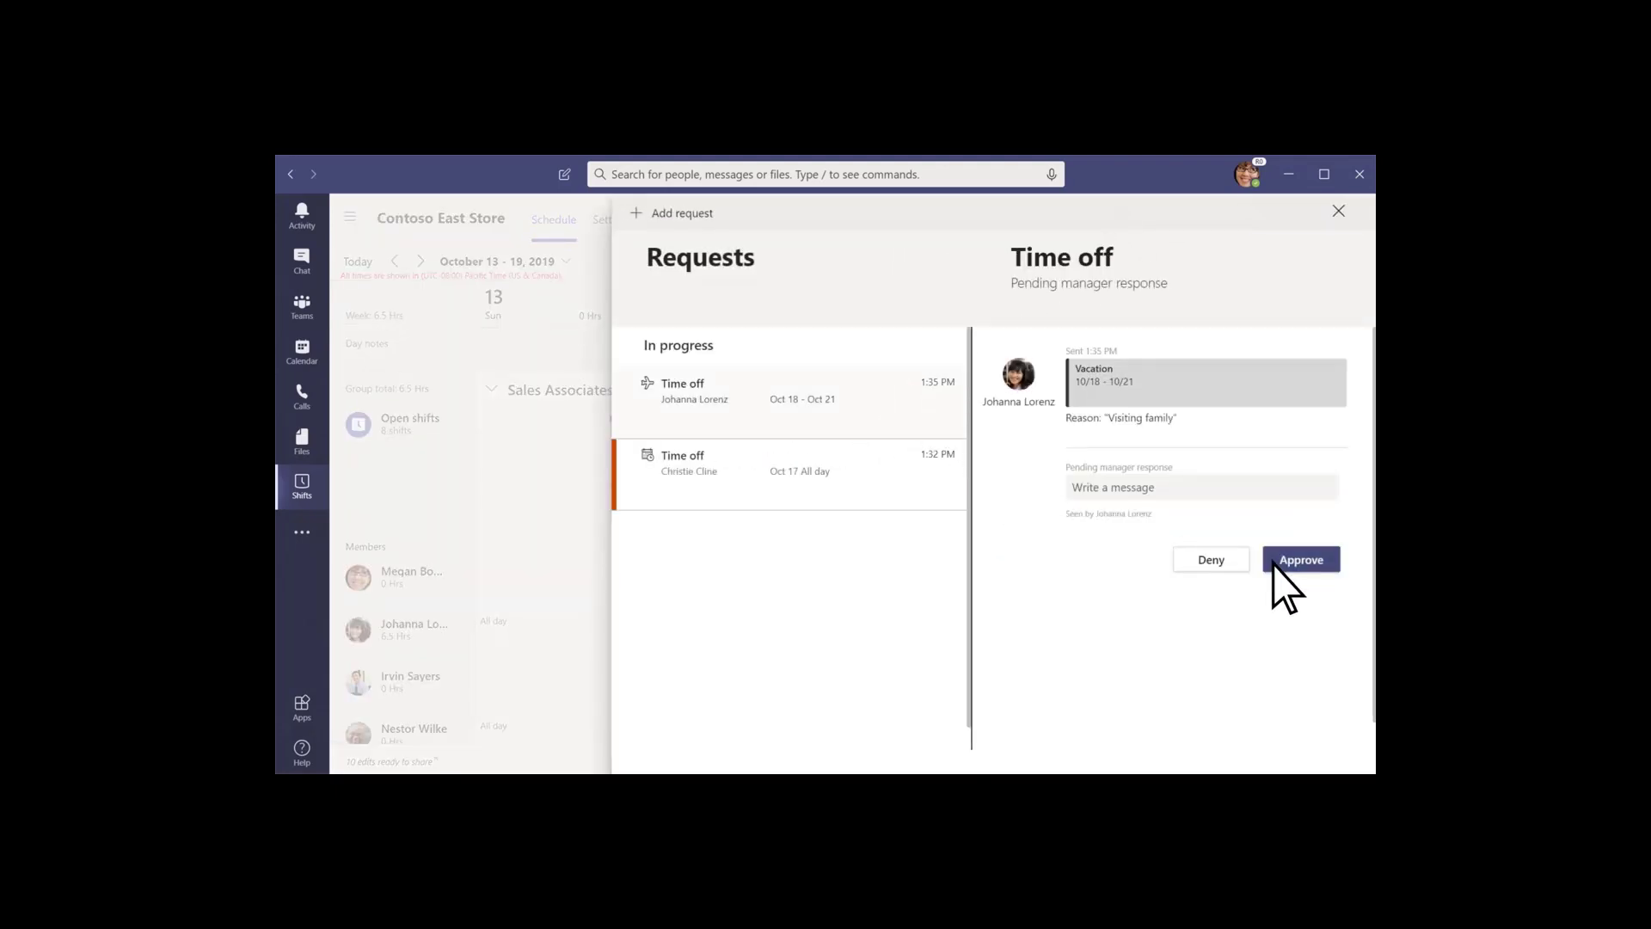
{"action": "left_click", "coordinate": [1301, 559]}
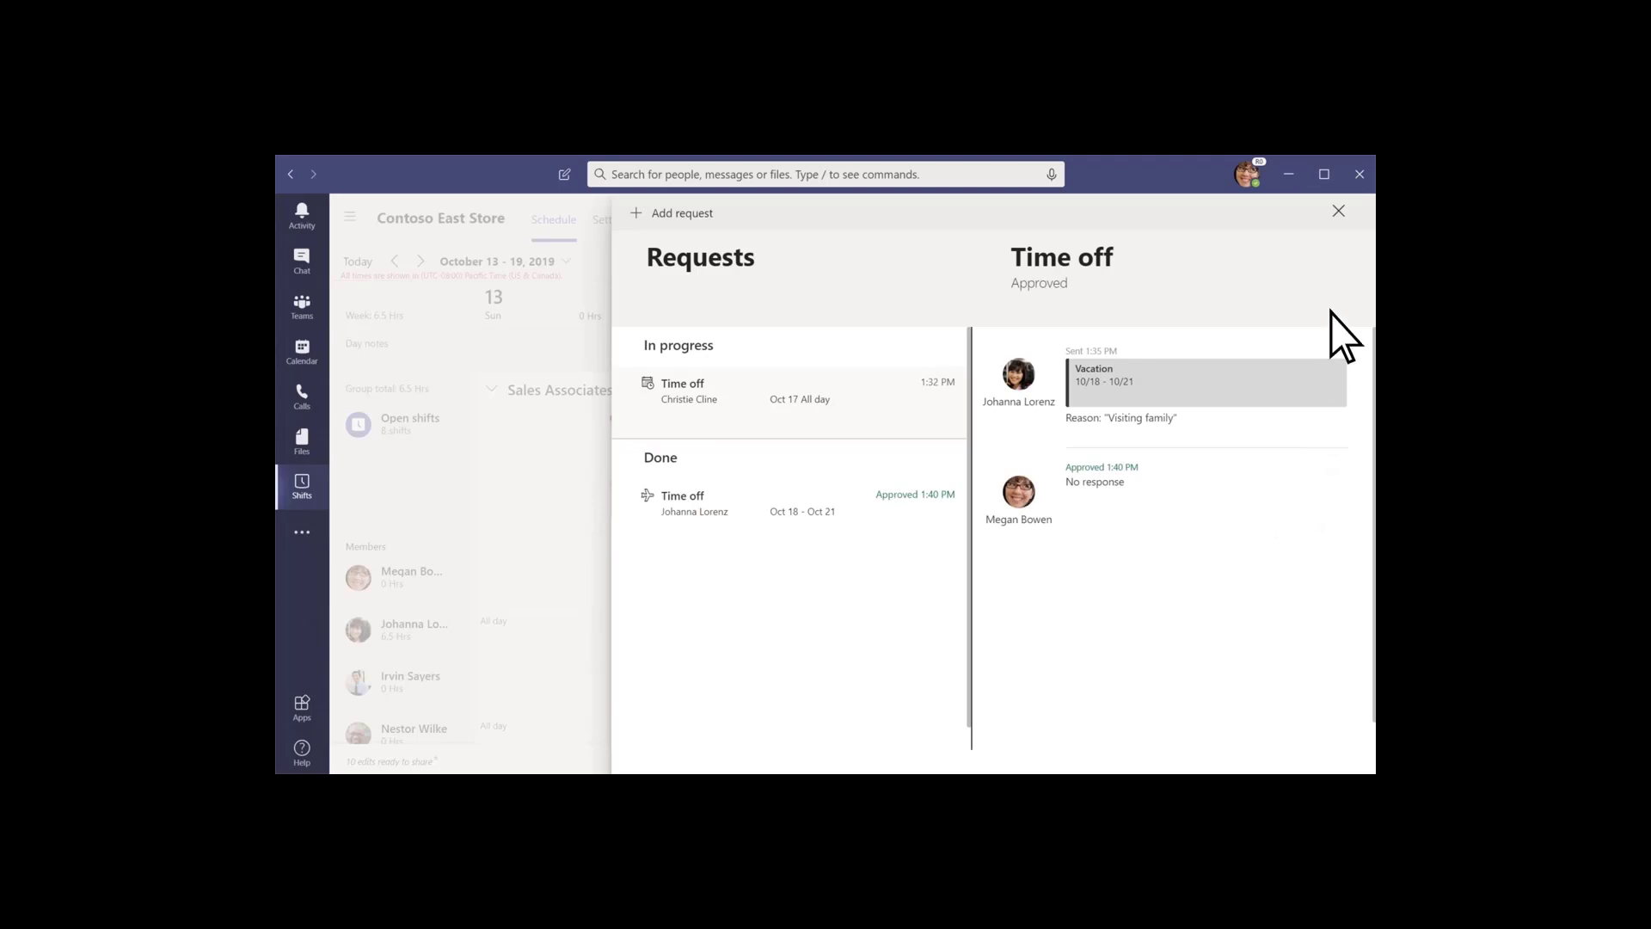
{"action": "left_click", "coordinate": [1338, 210]}
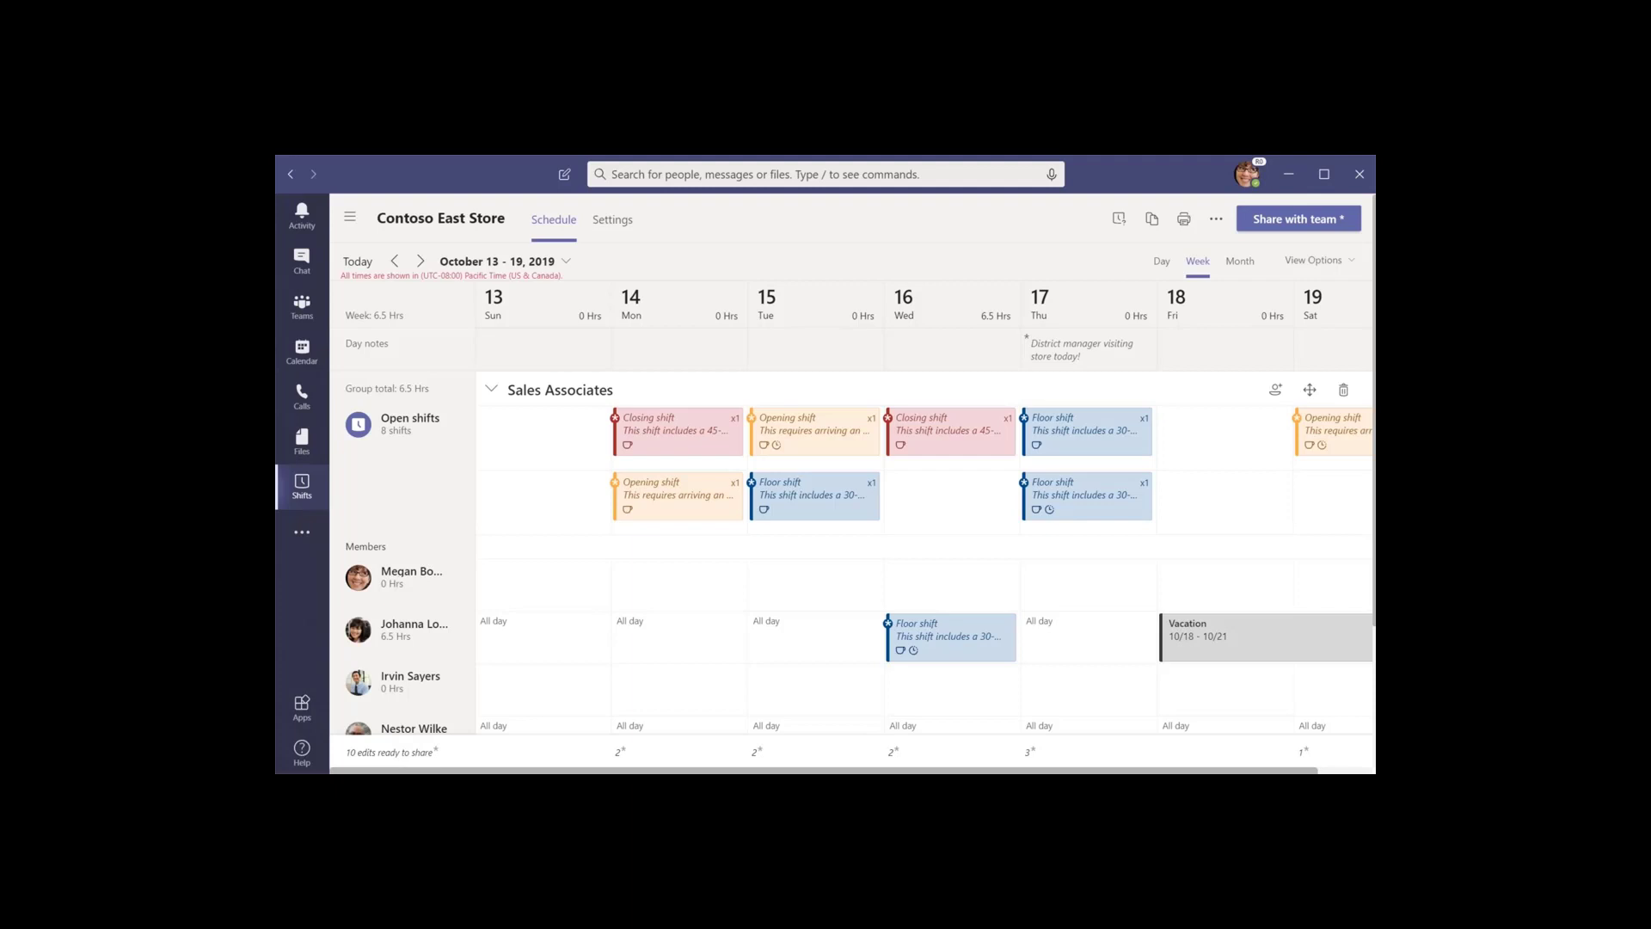
{"action": "mouse_move", "coordinate": [1358, 284]}
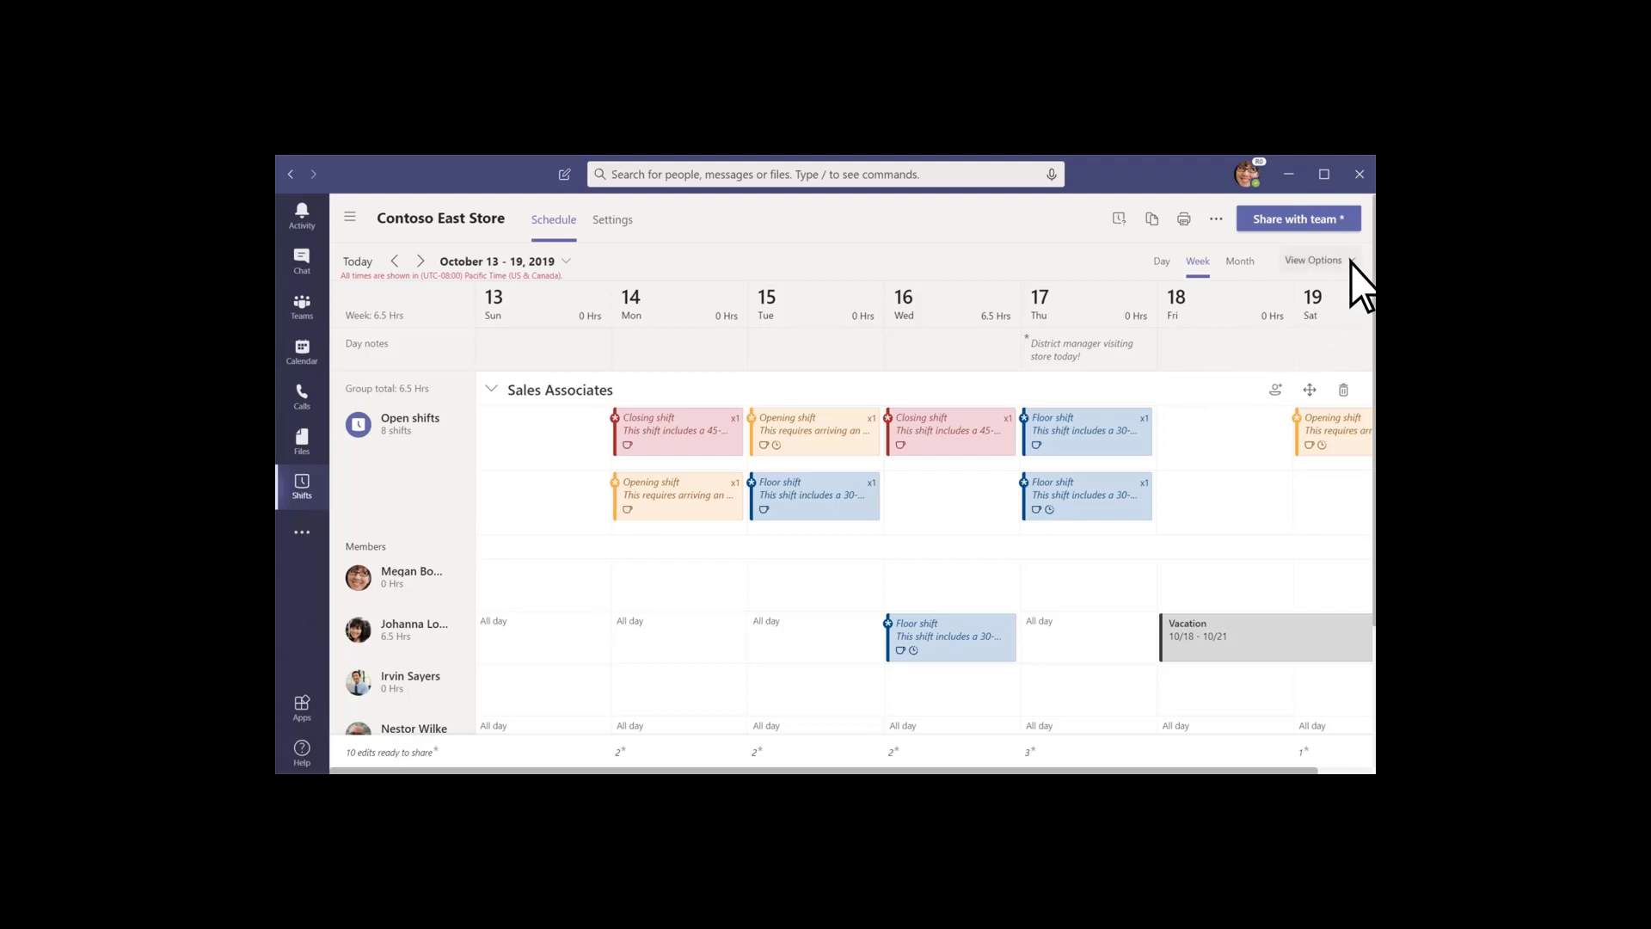
Arrange the week by shift type with Opening, Floor and Closing rows.
{"action": "left_click", "coordinate": [1314, 260]}
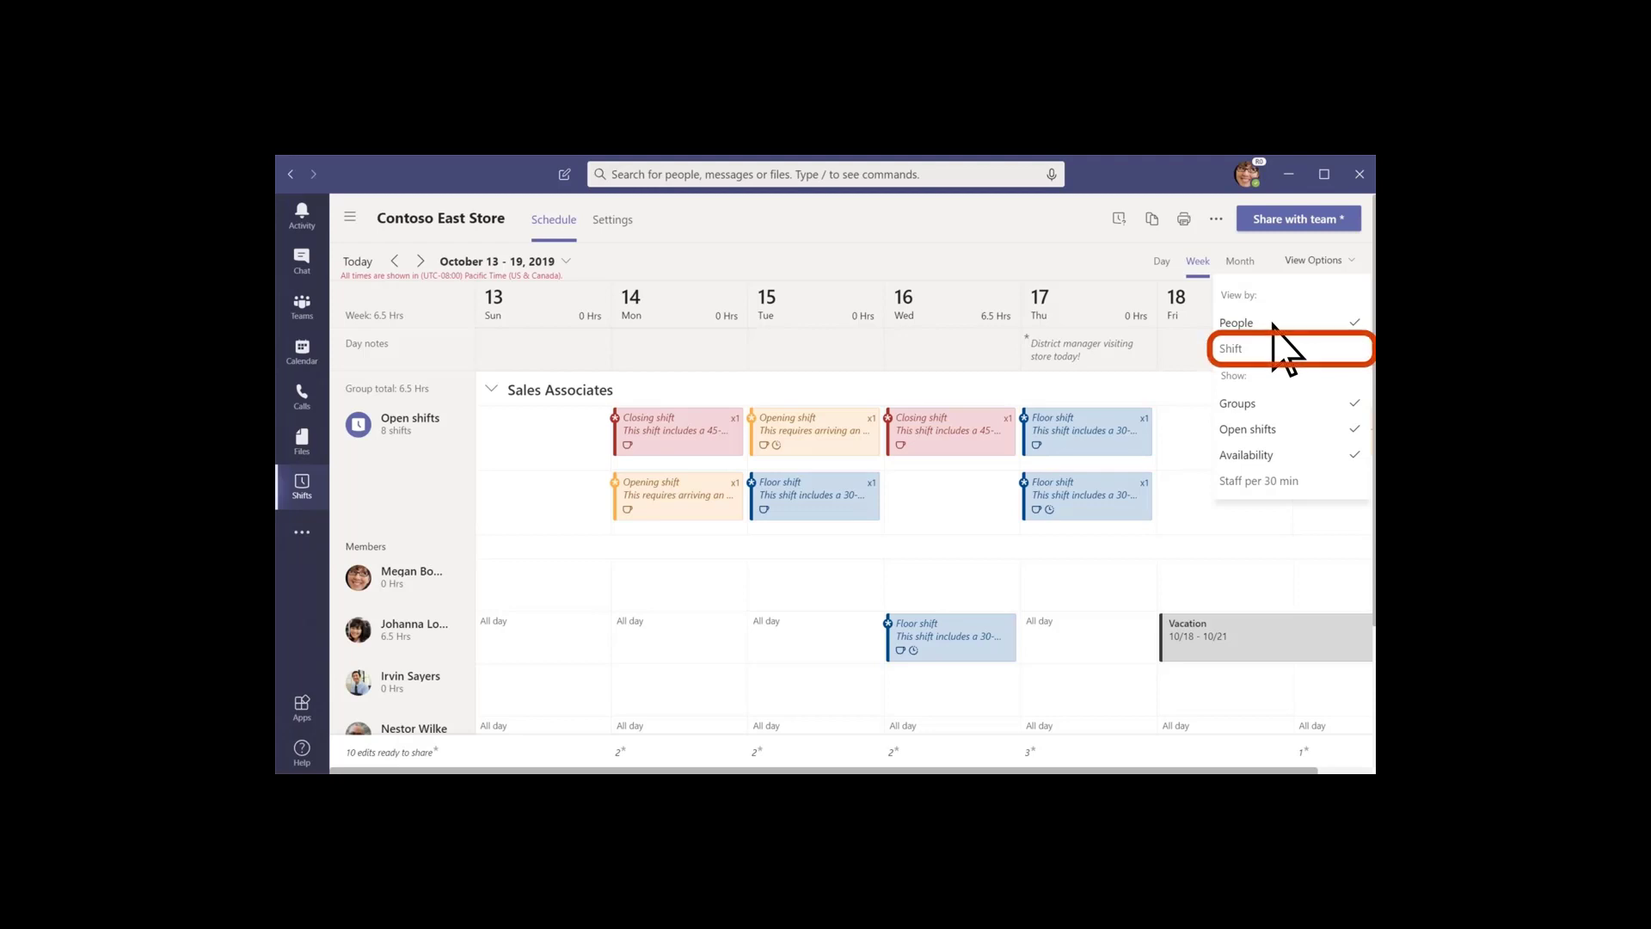
{"action": "left_click", "coordinate": [1229, 349]}
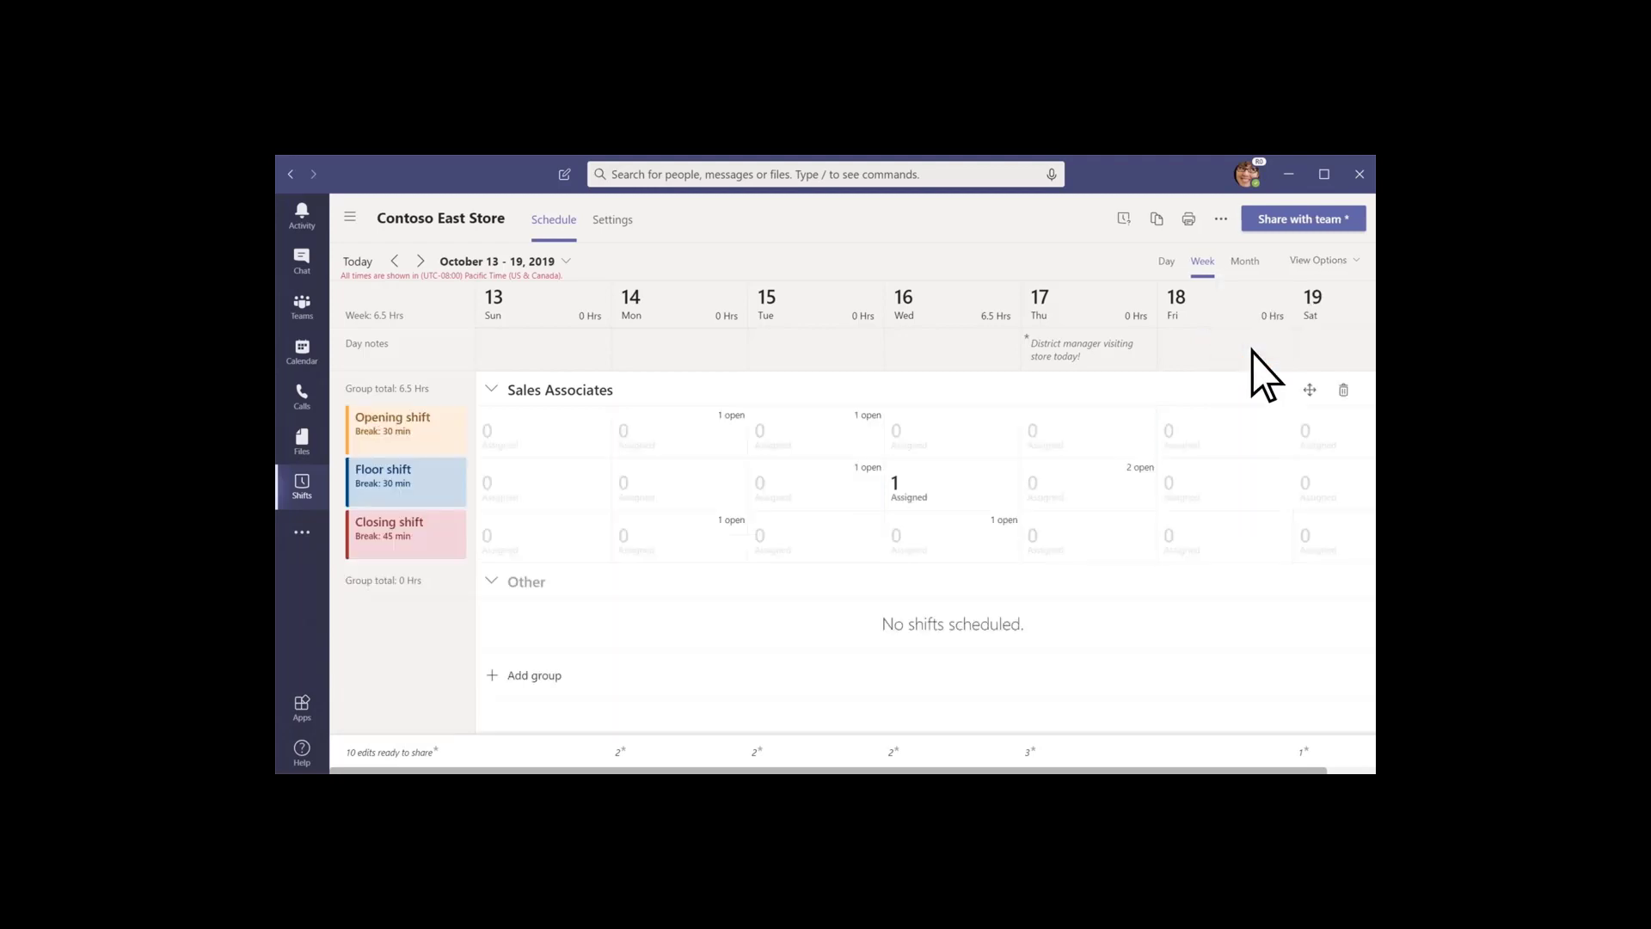
{"action": "mouse_move", "coordinate": [621, 243]}
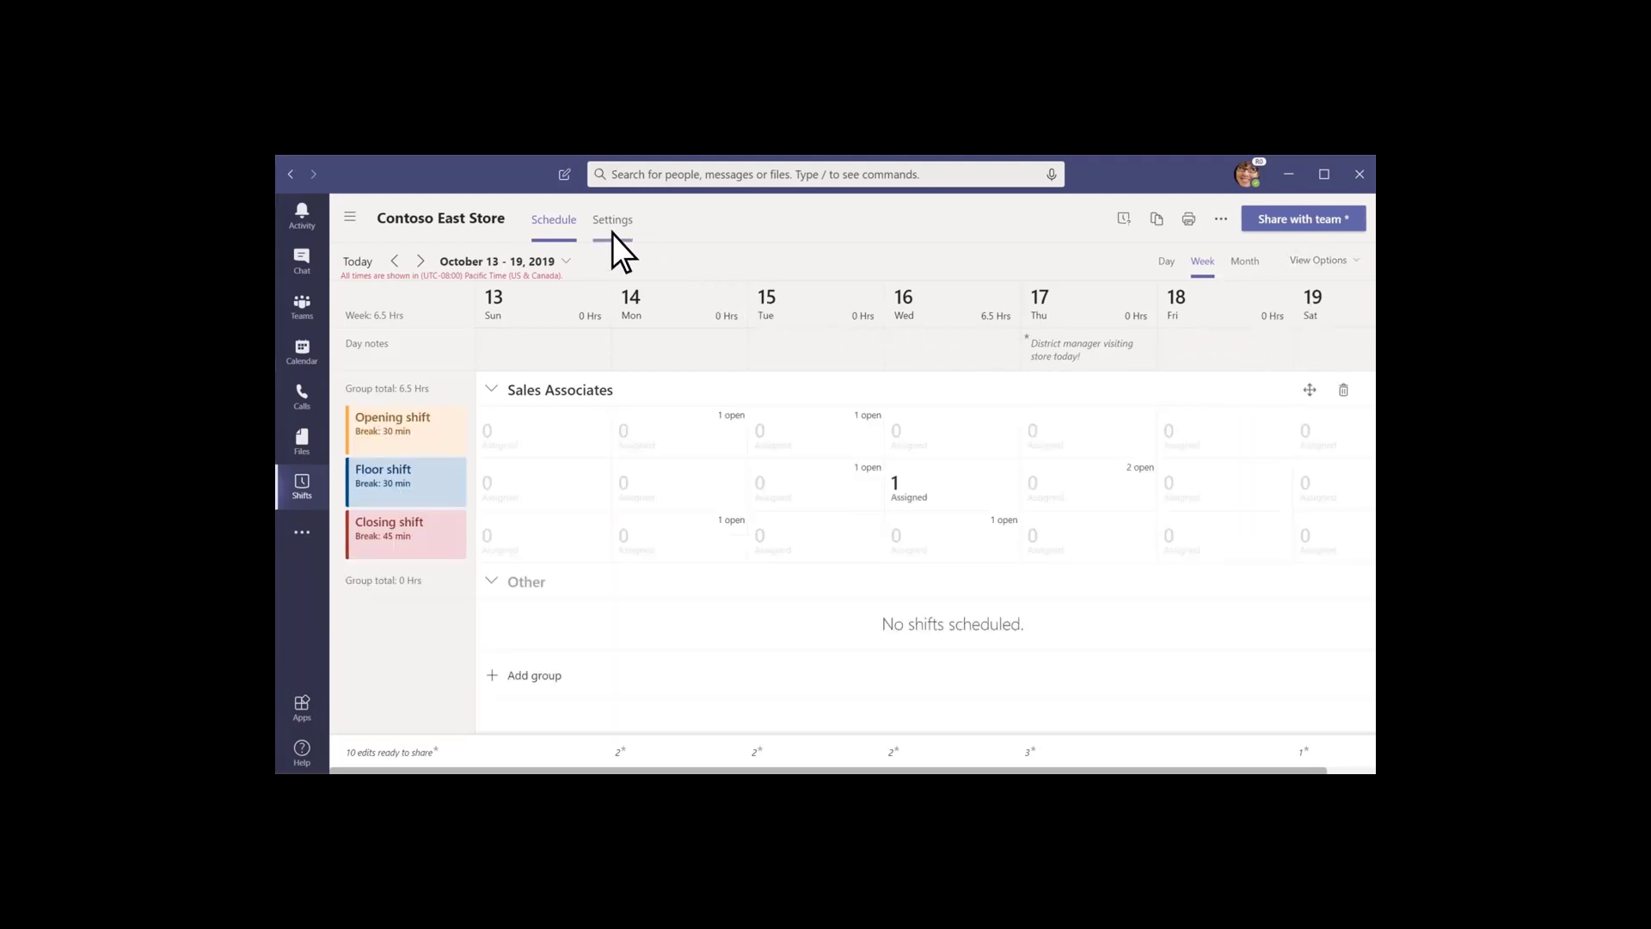
Review the Shifts settings for open shifts and time-off request reasons.
{"action": "left_click", "coordinate": [612, 218]}
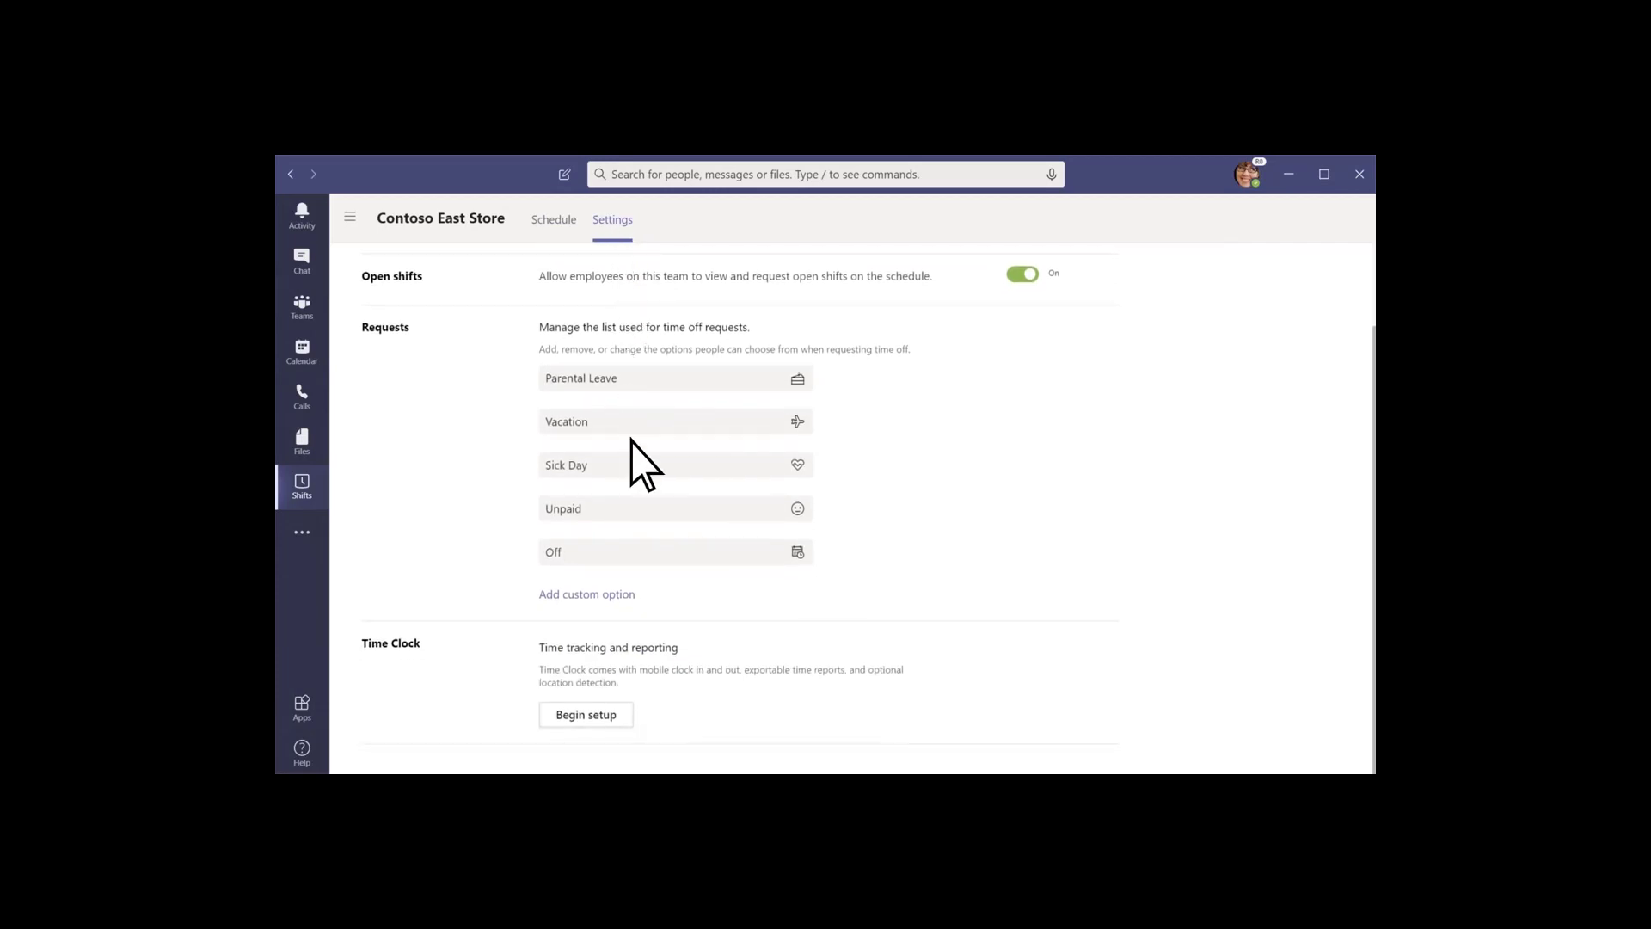
{"action": "left_click", "coordinate": [585, 714]}
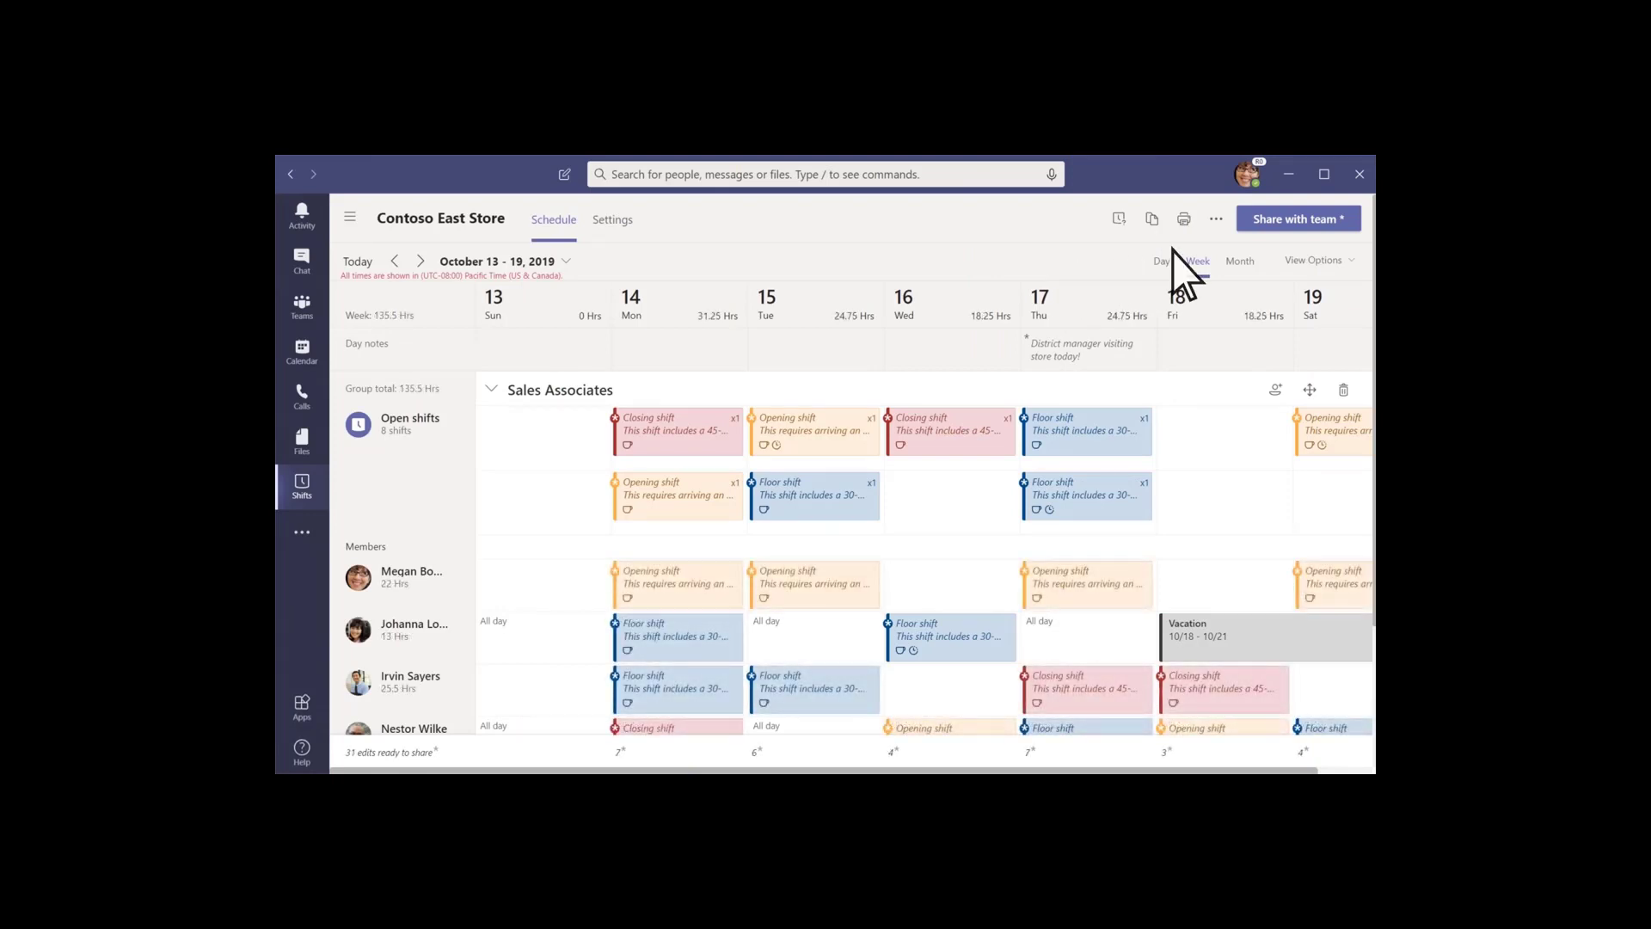
Share the Oct 13–19 schedule with the entire team.
{"action": "left_click", "coordinate": [1296, 219]}
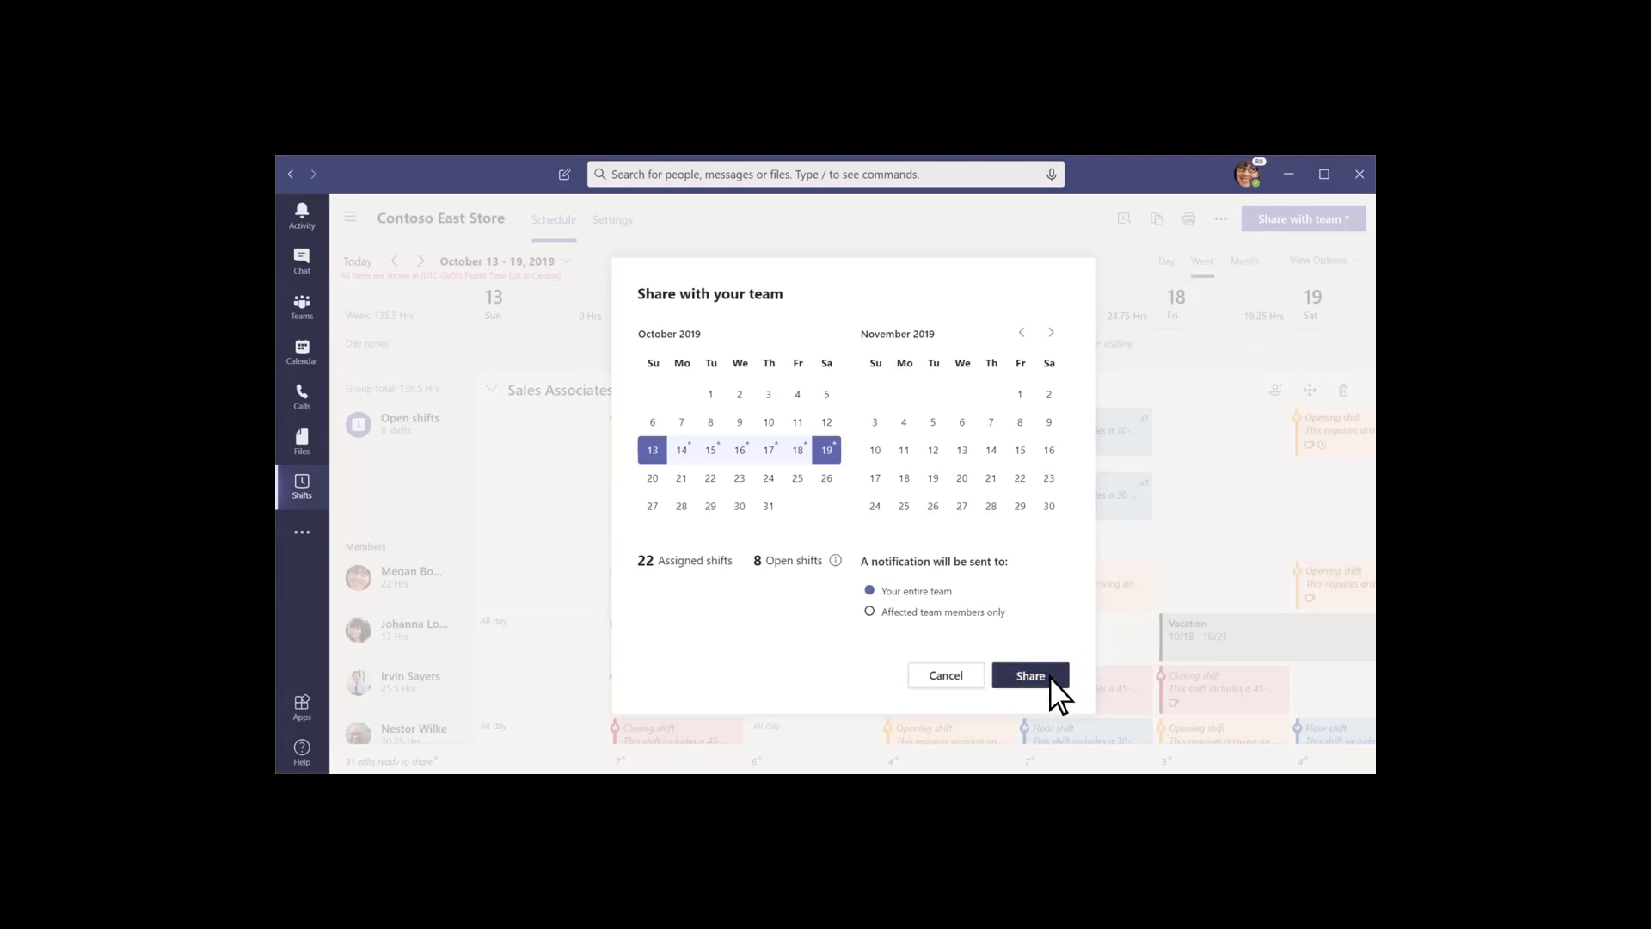
{"action": "left_click", "coordinate": [1028, 675]}
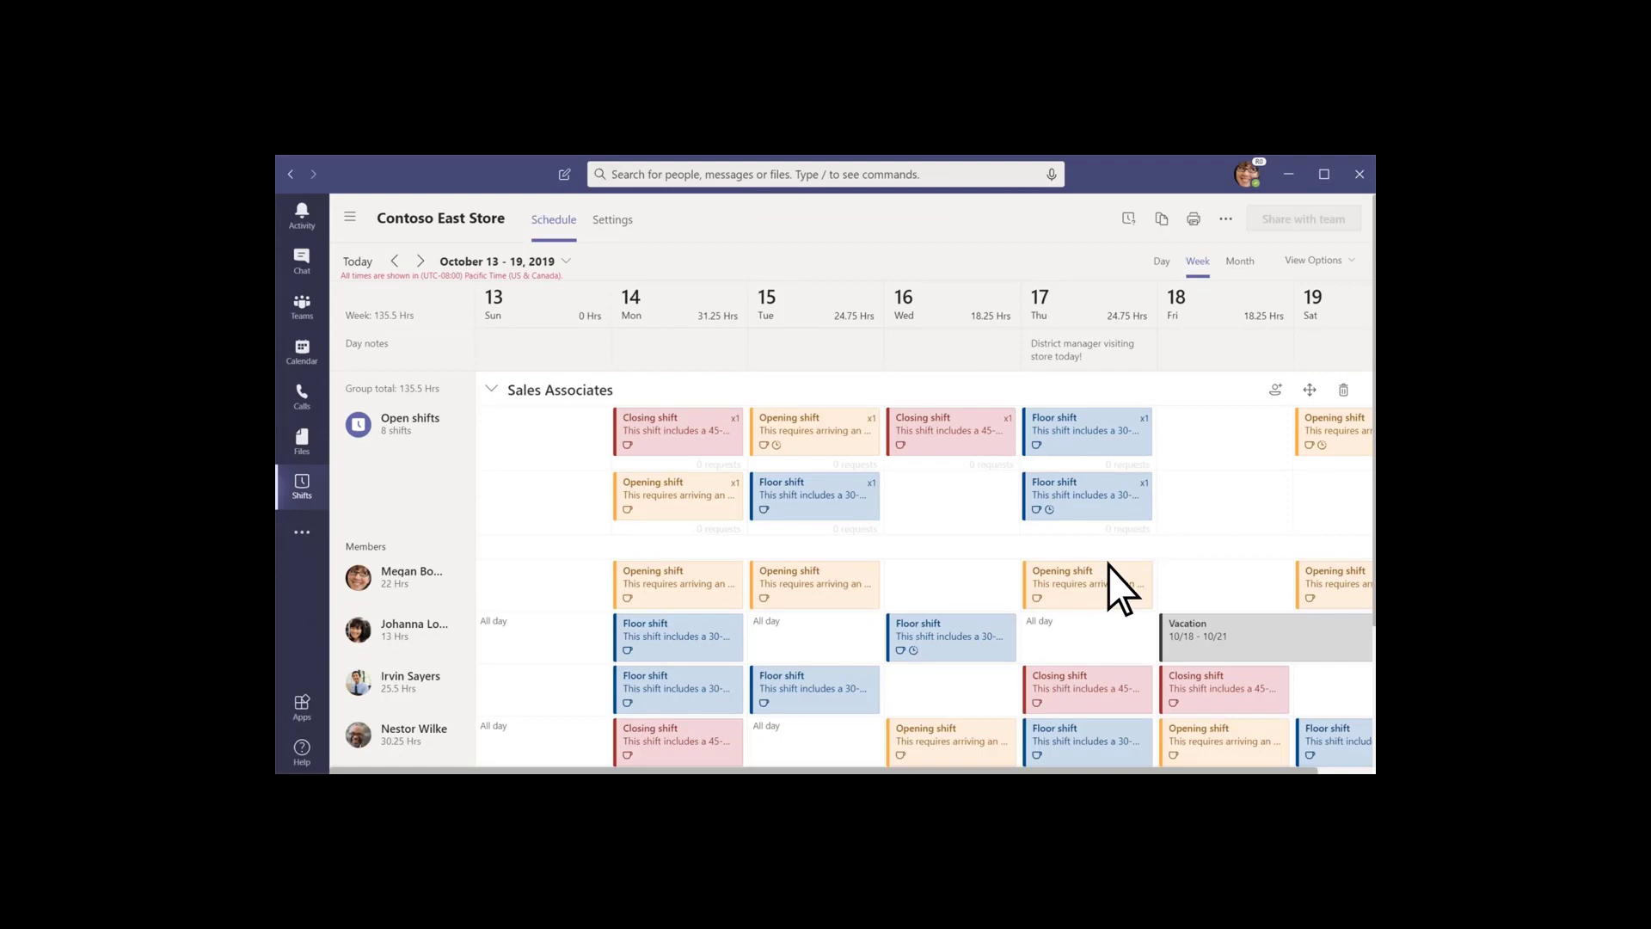
{"action": "left_click", "coordinate": [1223, 218]}
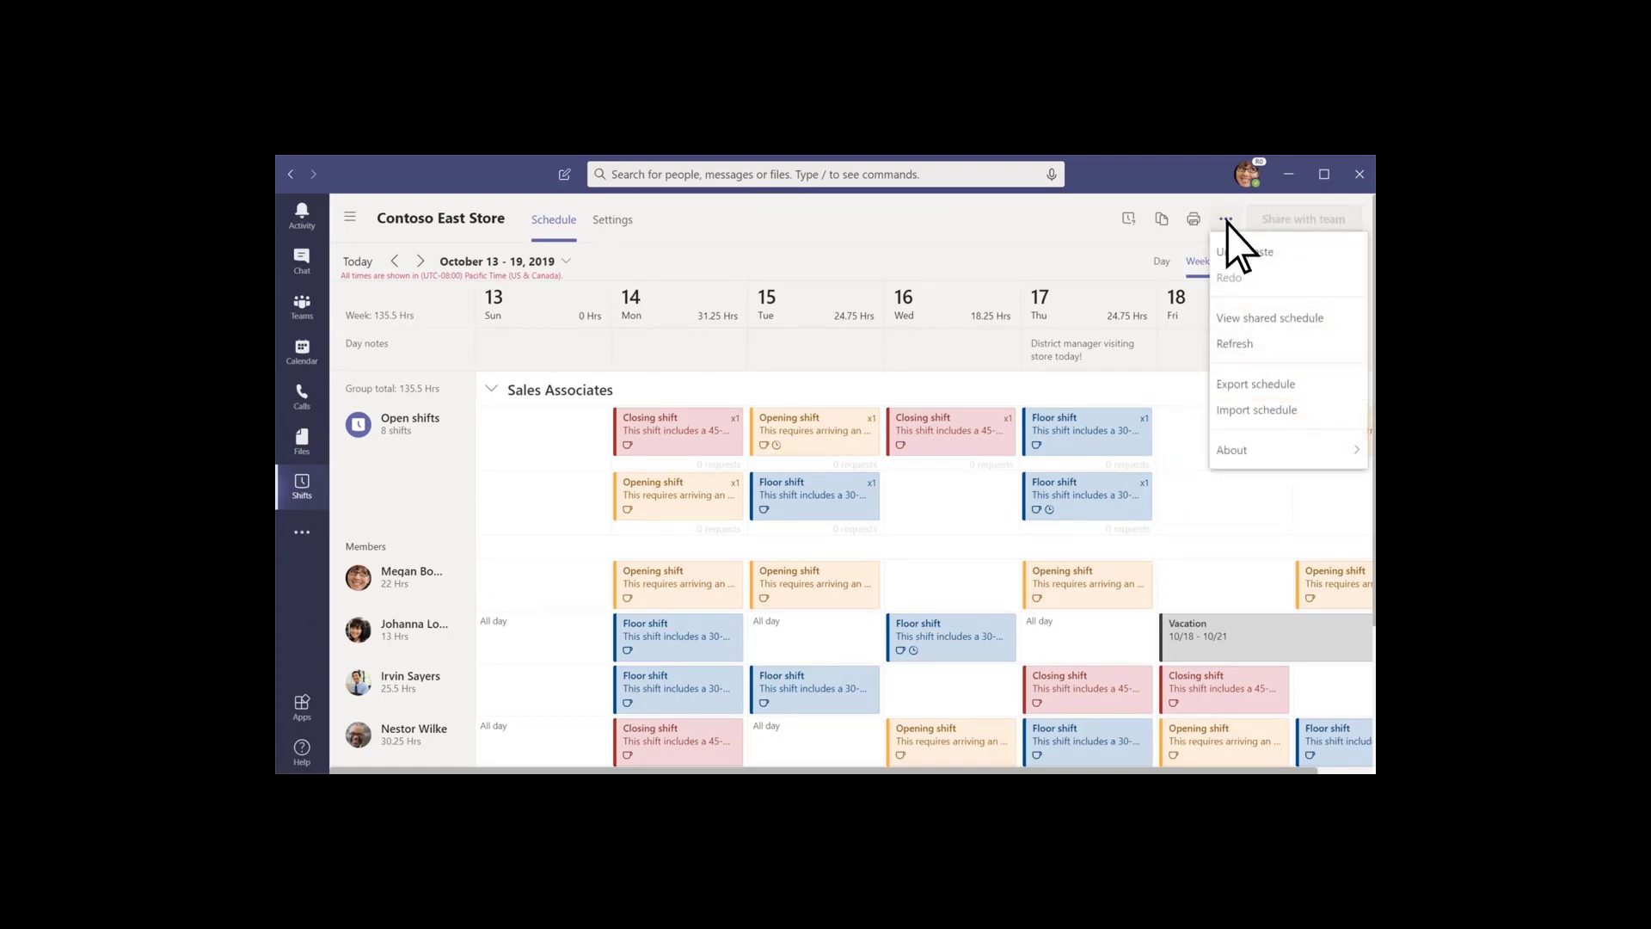
Copy the Oct 13–19 schedule with notes, time off, activities and open shifts to Oct 20–26.
{"action": "left_click", "coordinate": [1161, 219]}
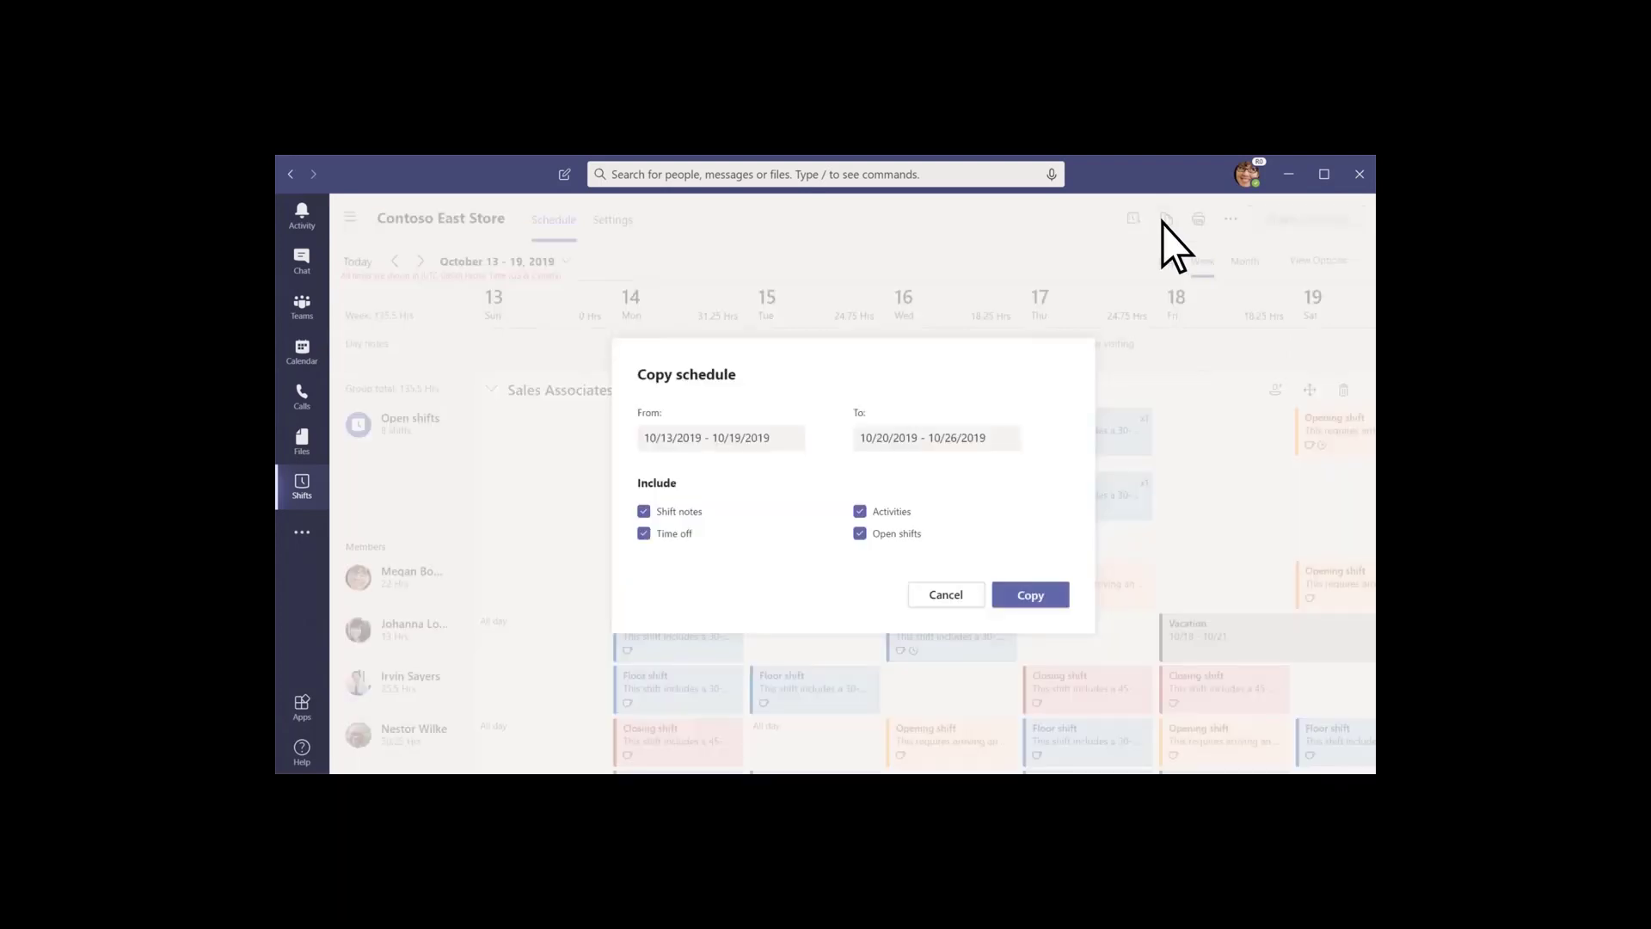
{"action": "left_click", "coordinate": [934, 437]}
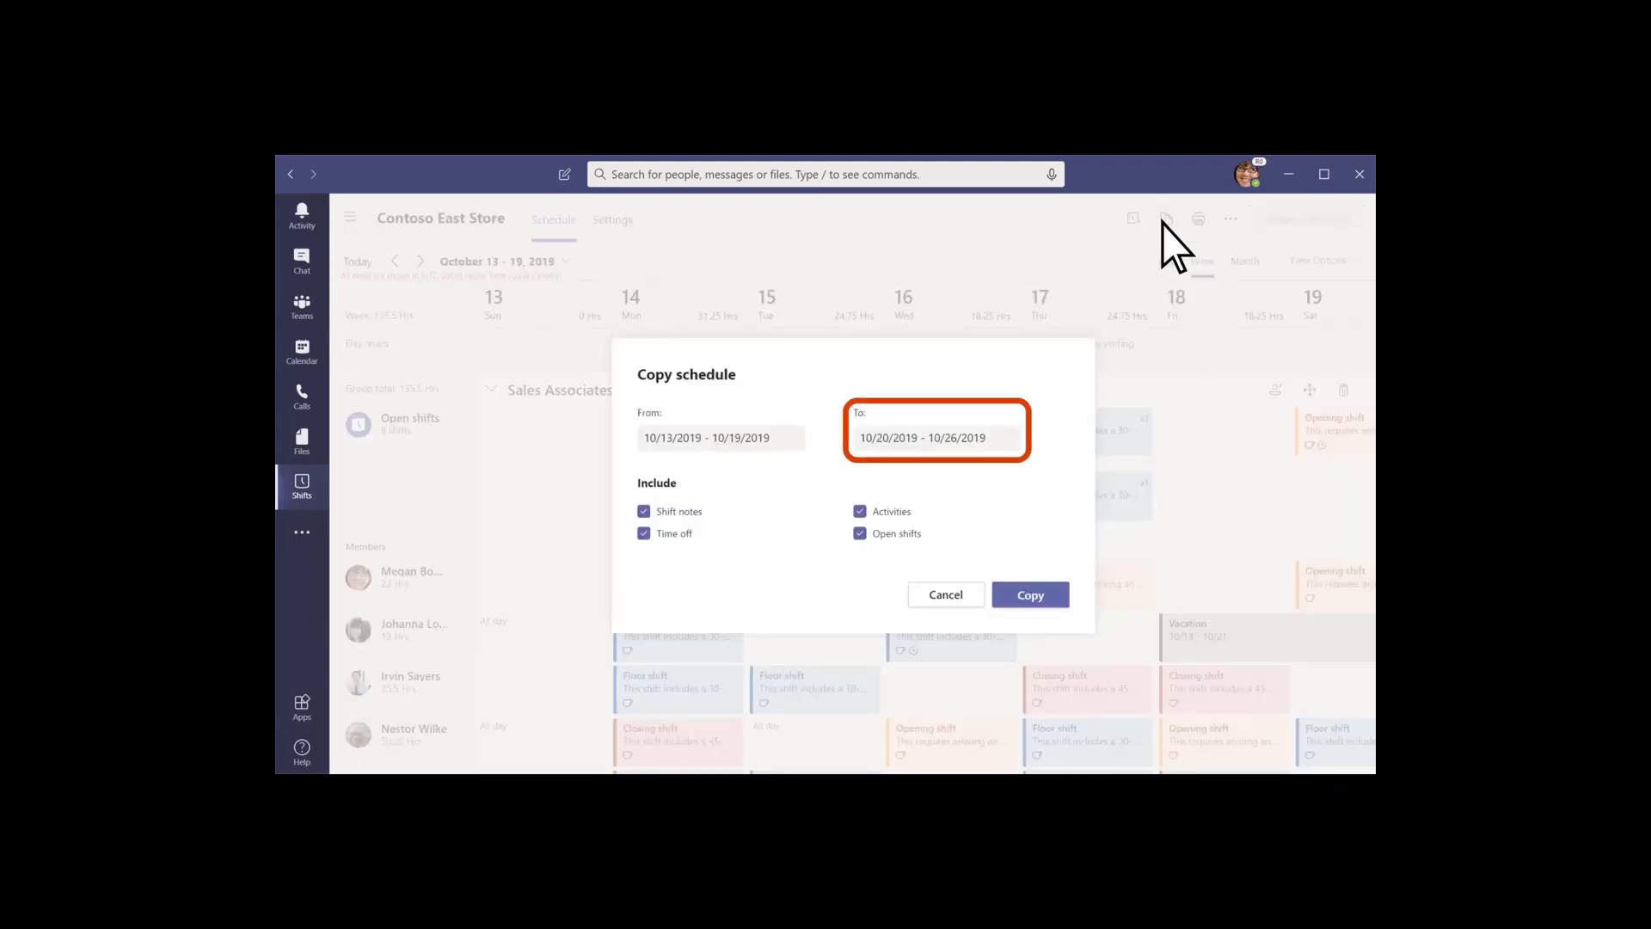
{"action": "left_click", "coordinate": [1028, 593]}
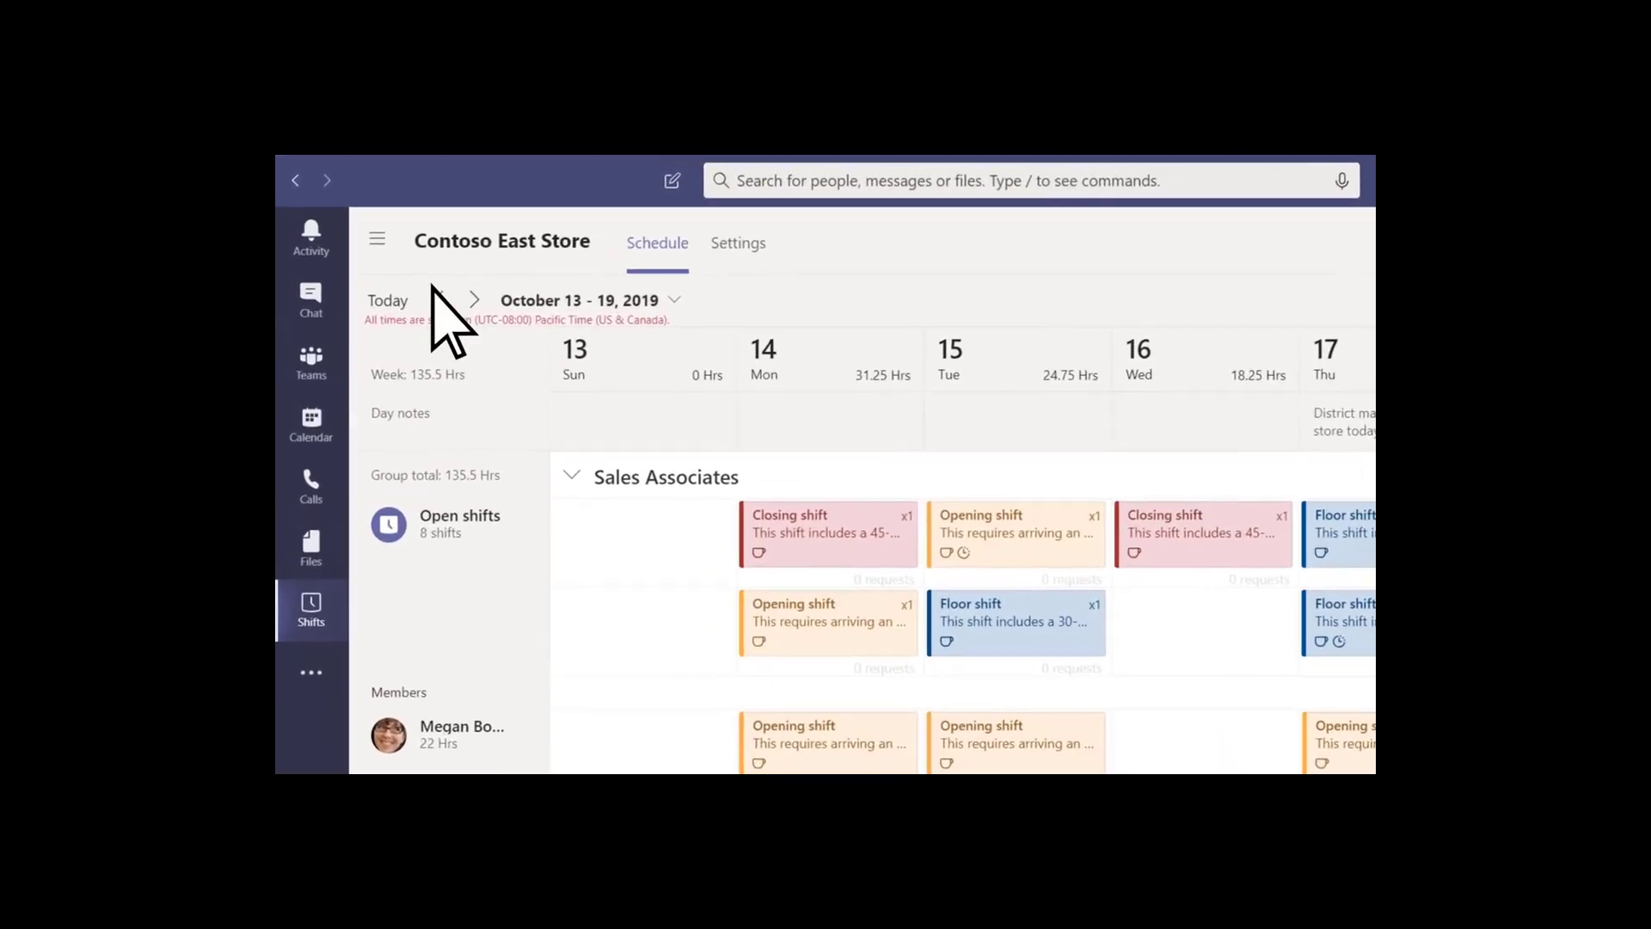
Show the All schedules list, revealing Contoso East Store among the team schedules.
{"action": "left_click", "coordinate": [377, 239]}
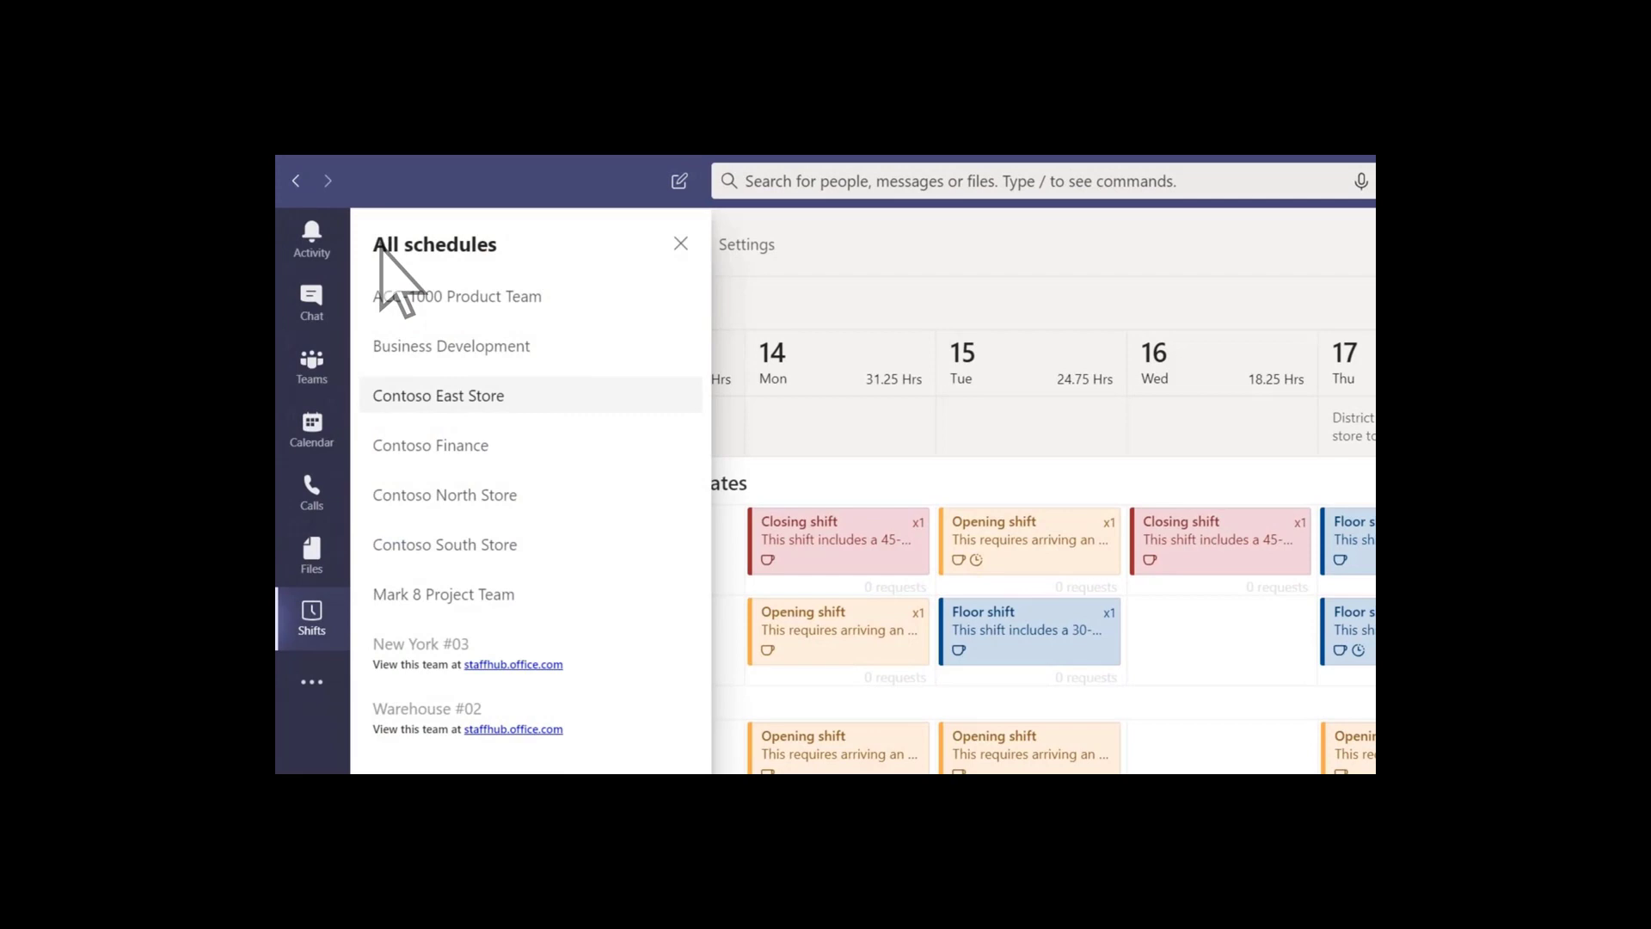